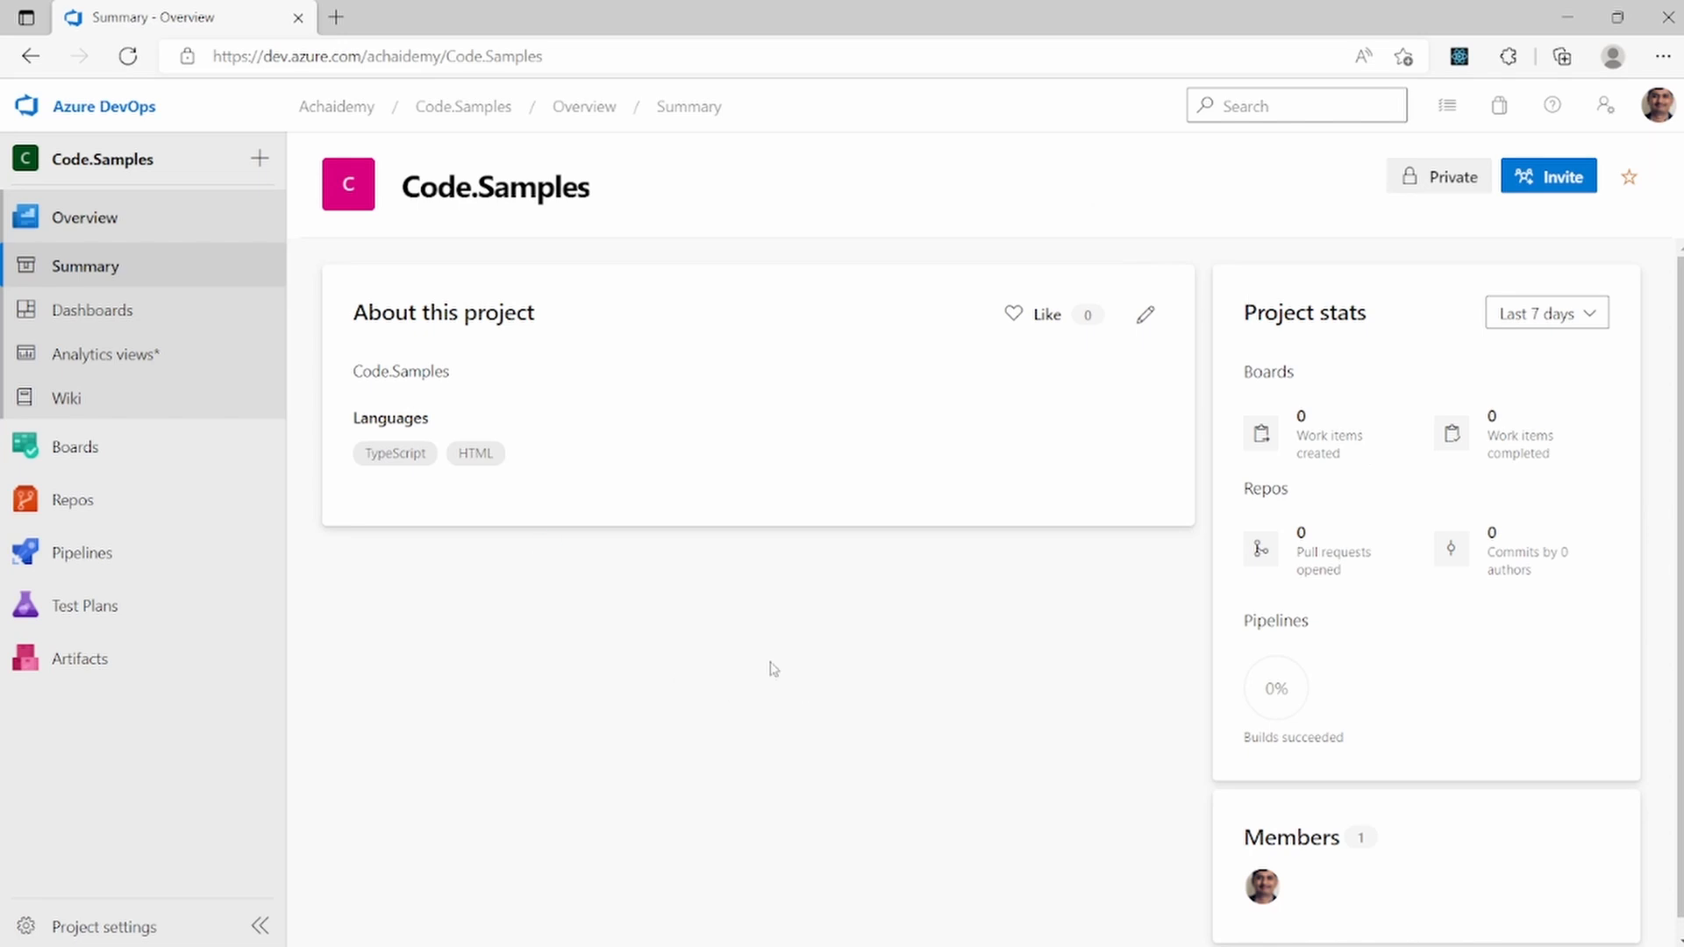
pyautogui.moveTo(160, 553)
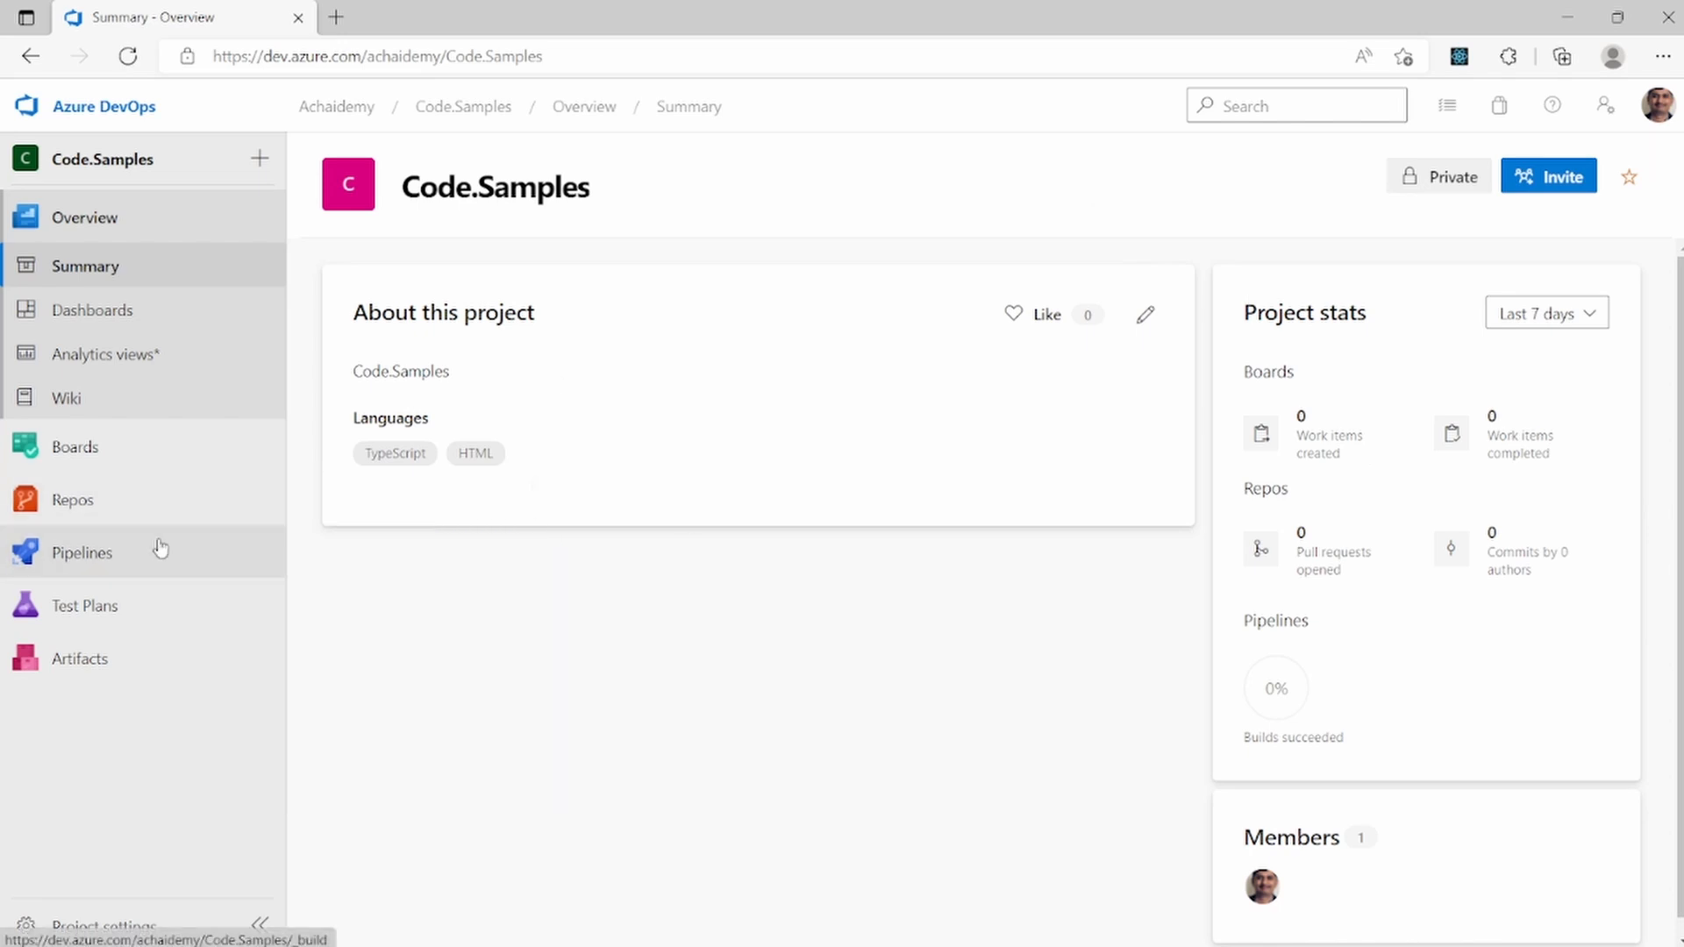
# Go to Pipelines, select Dotnet.API.SonarCloud and start editing it
pyautogui.click(81, 552)
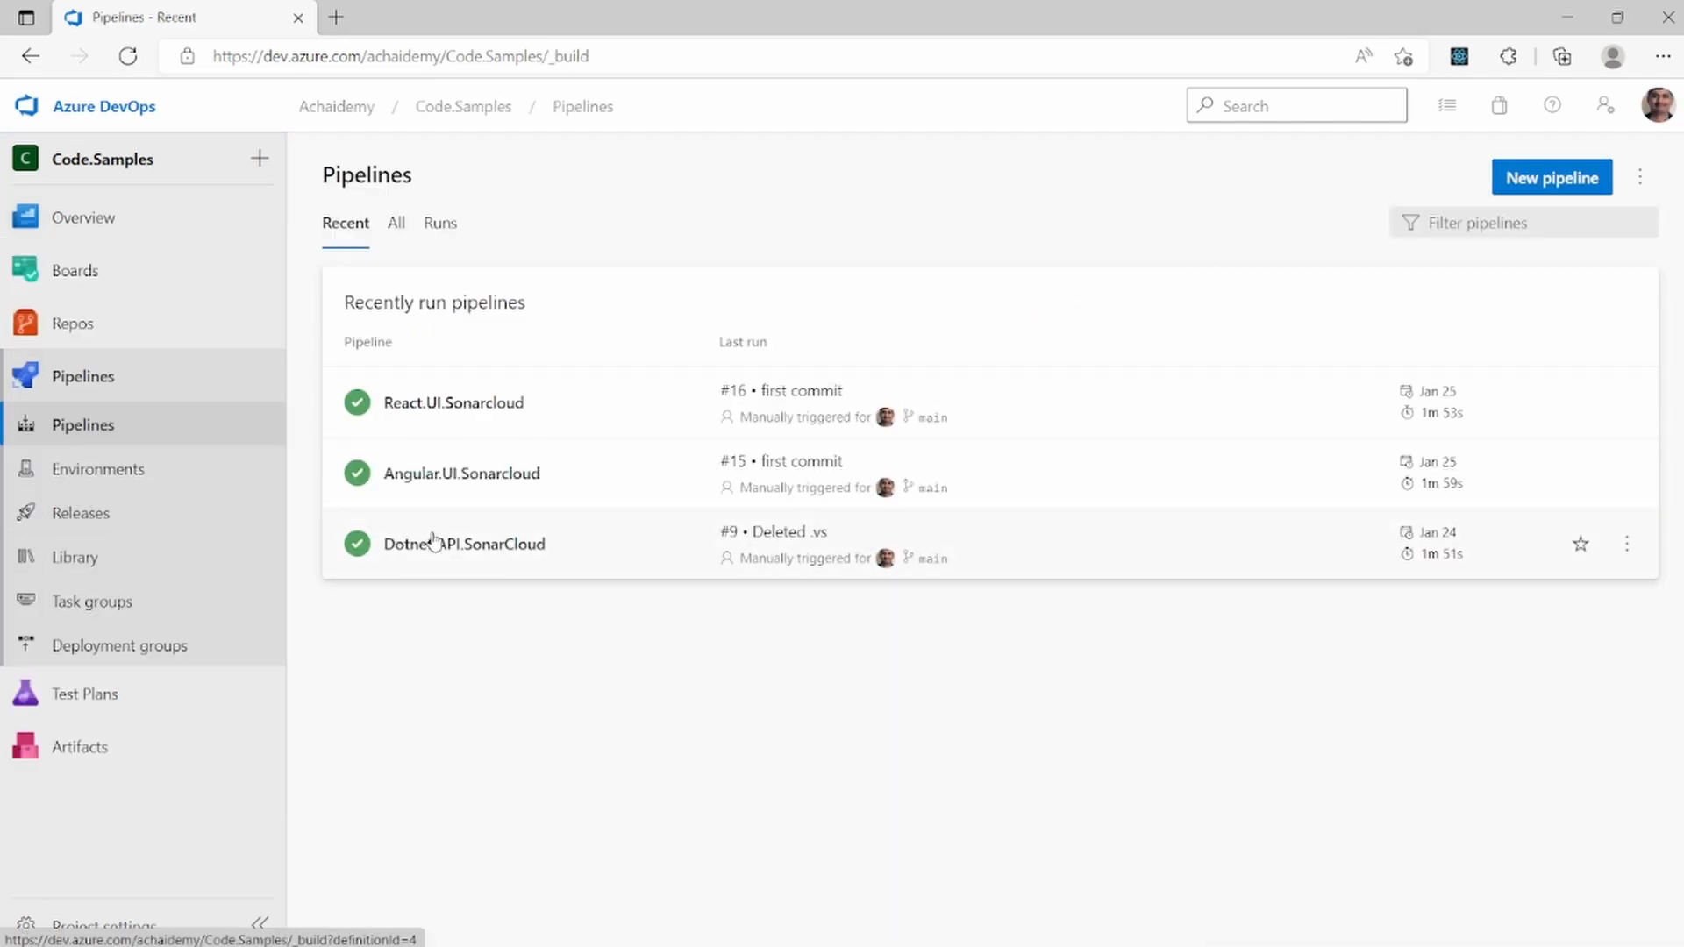
pyautogui.click(463, 544)
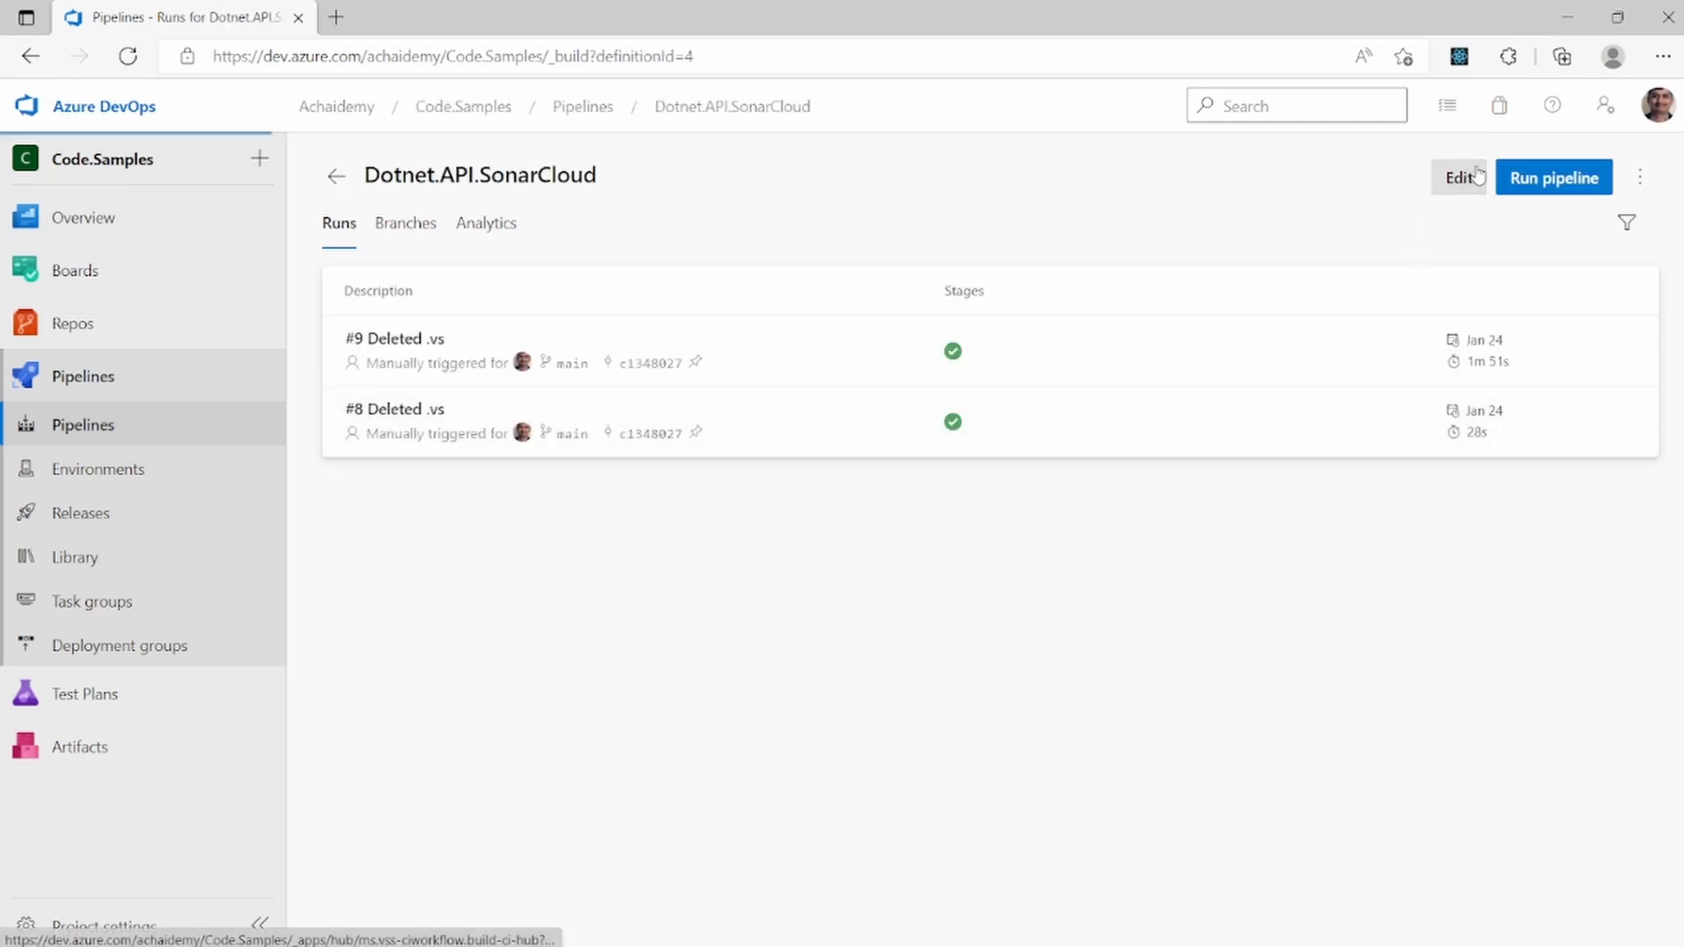
pyautogui.click(1458, 178)
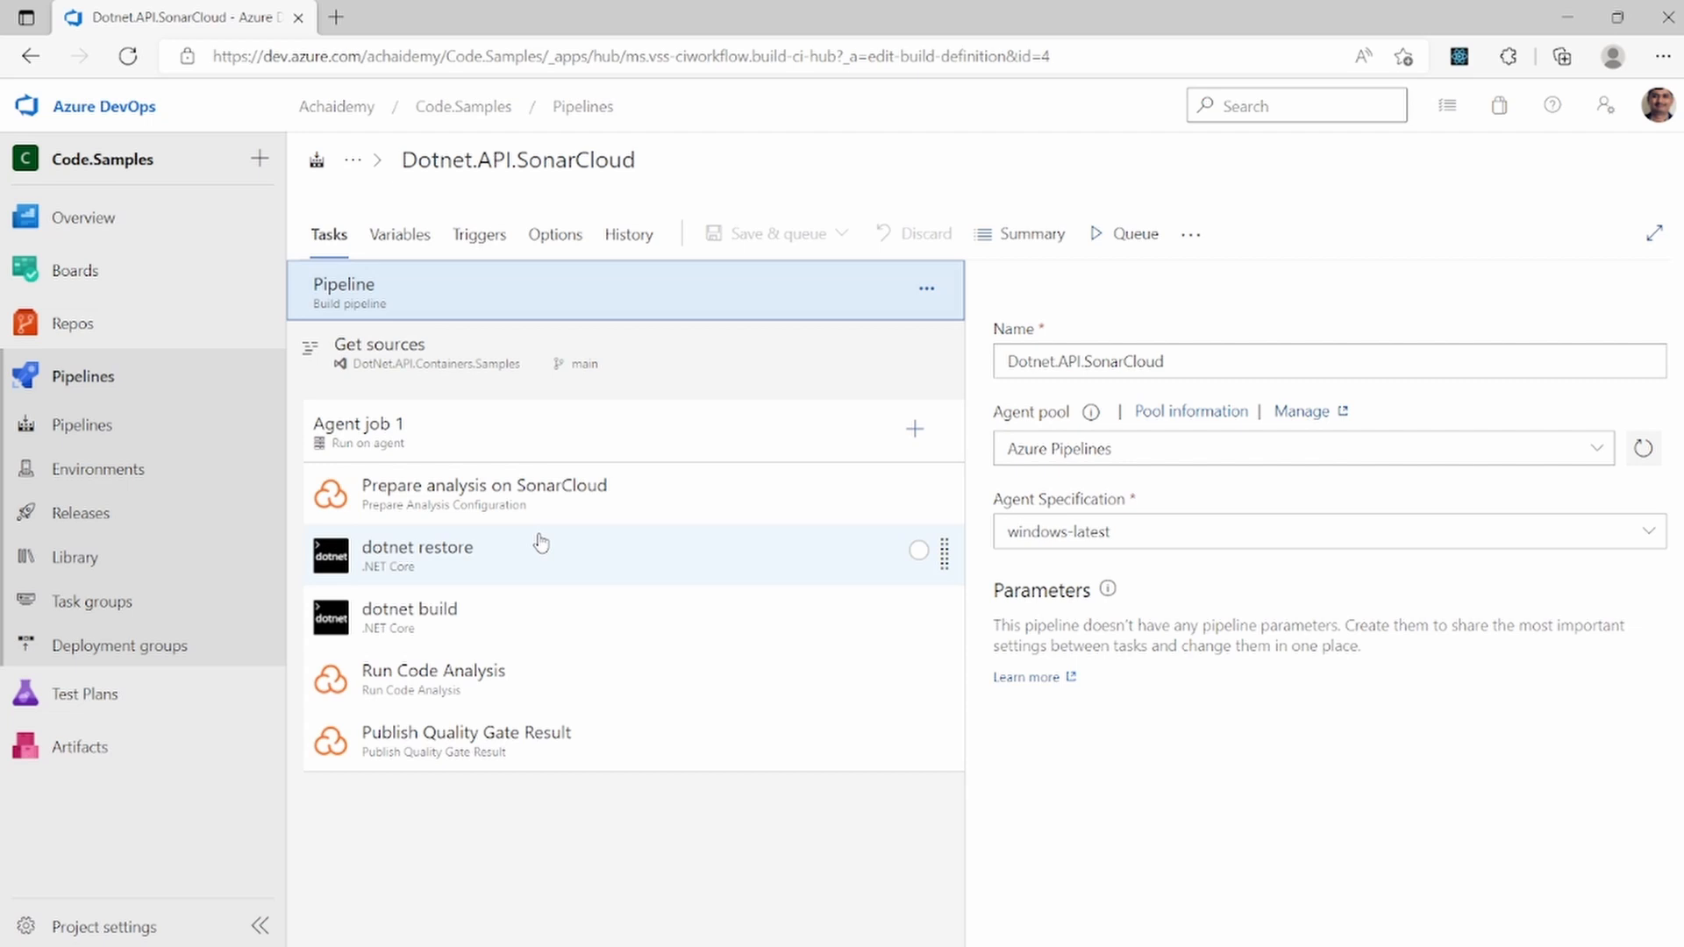
# Compare the dotnet restore and dotnet build task settings, ending on restore's feed options
pyautogui.click(419, 556)
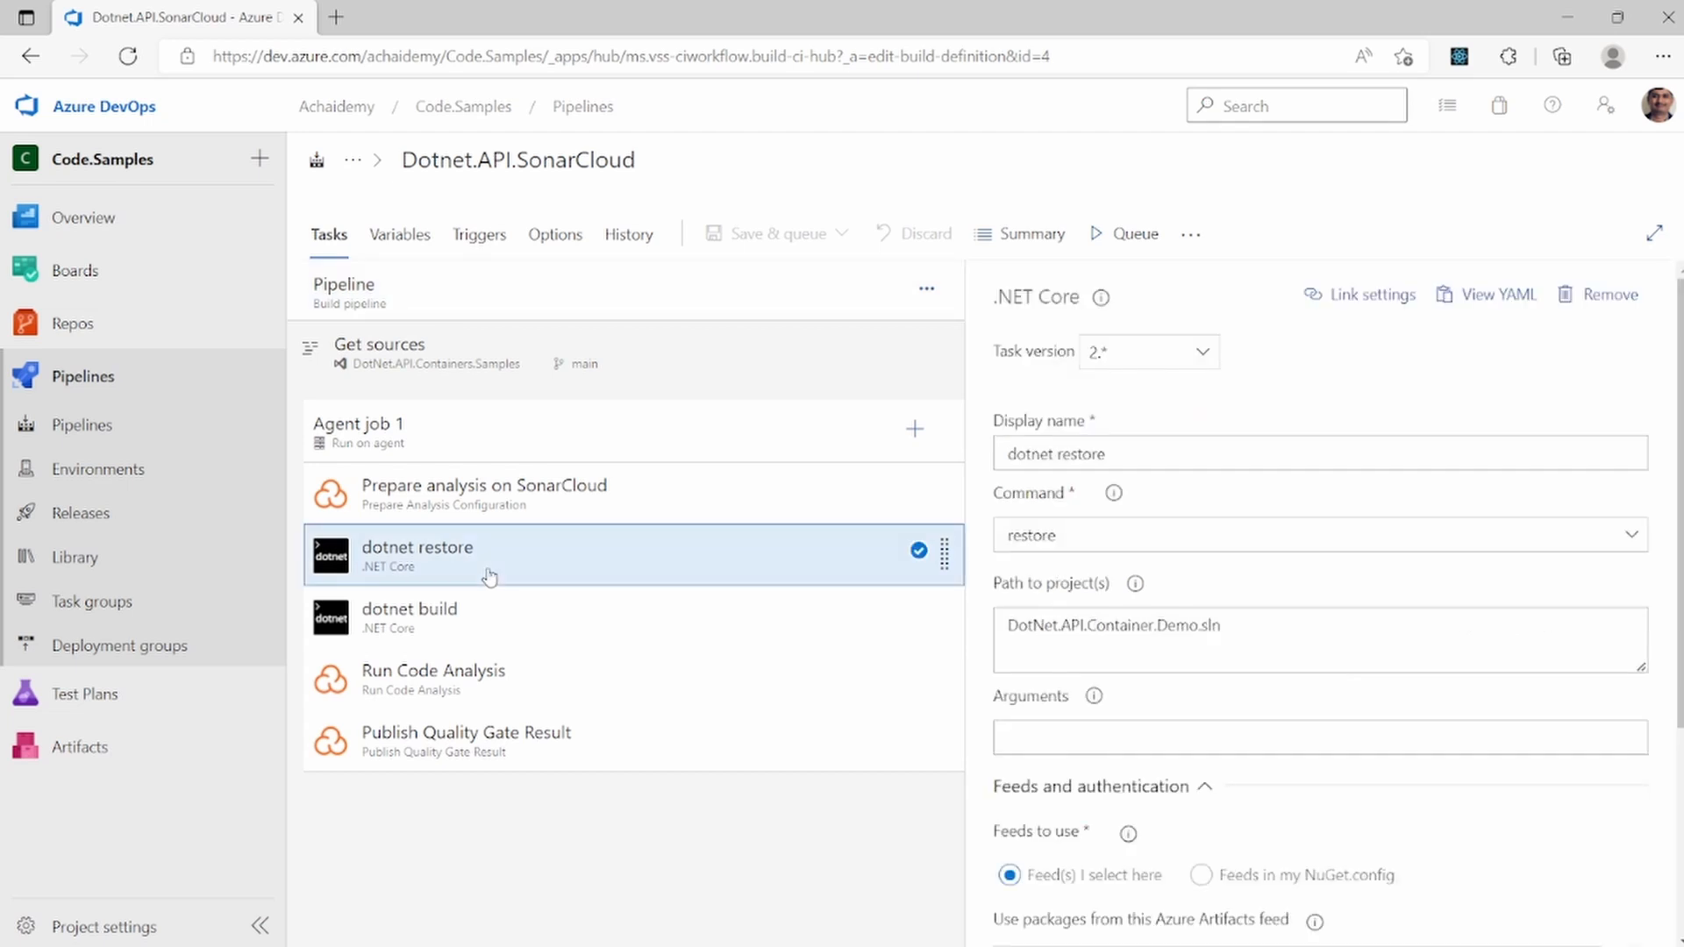
pyautogui.click(408, 616)
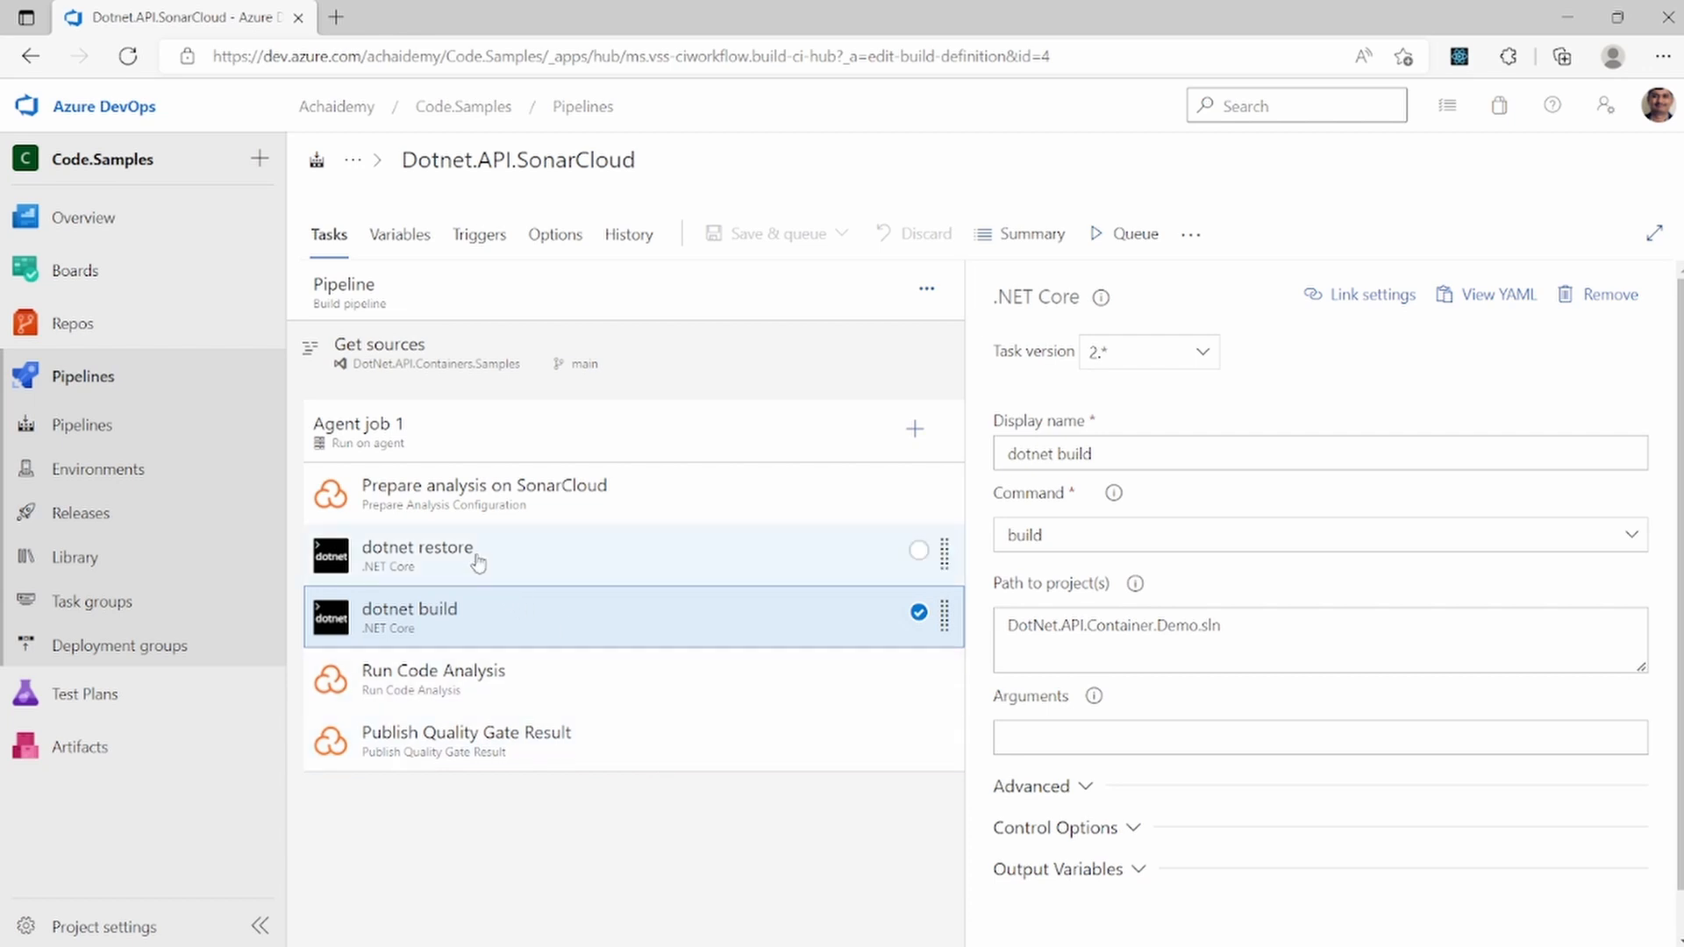
pyautogui.click(417, 554)
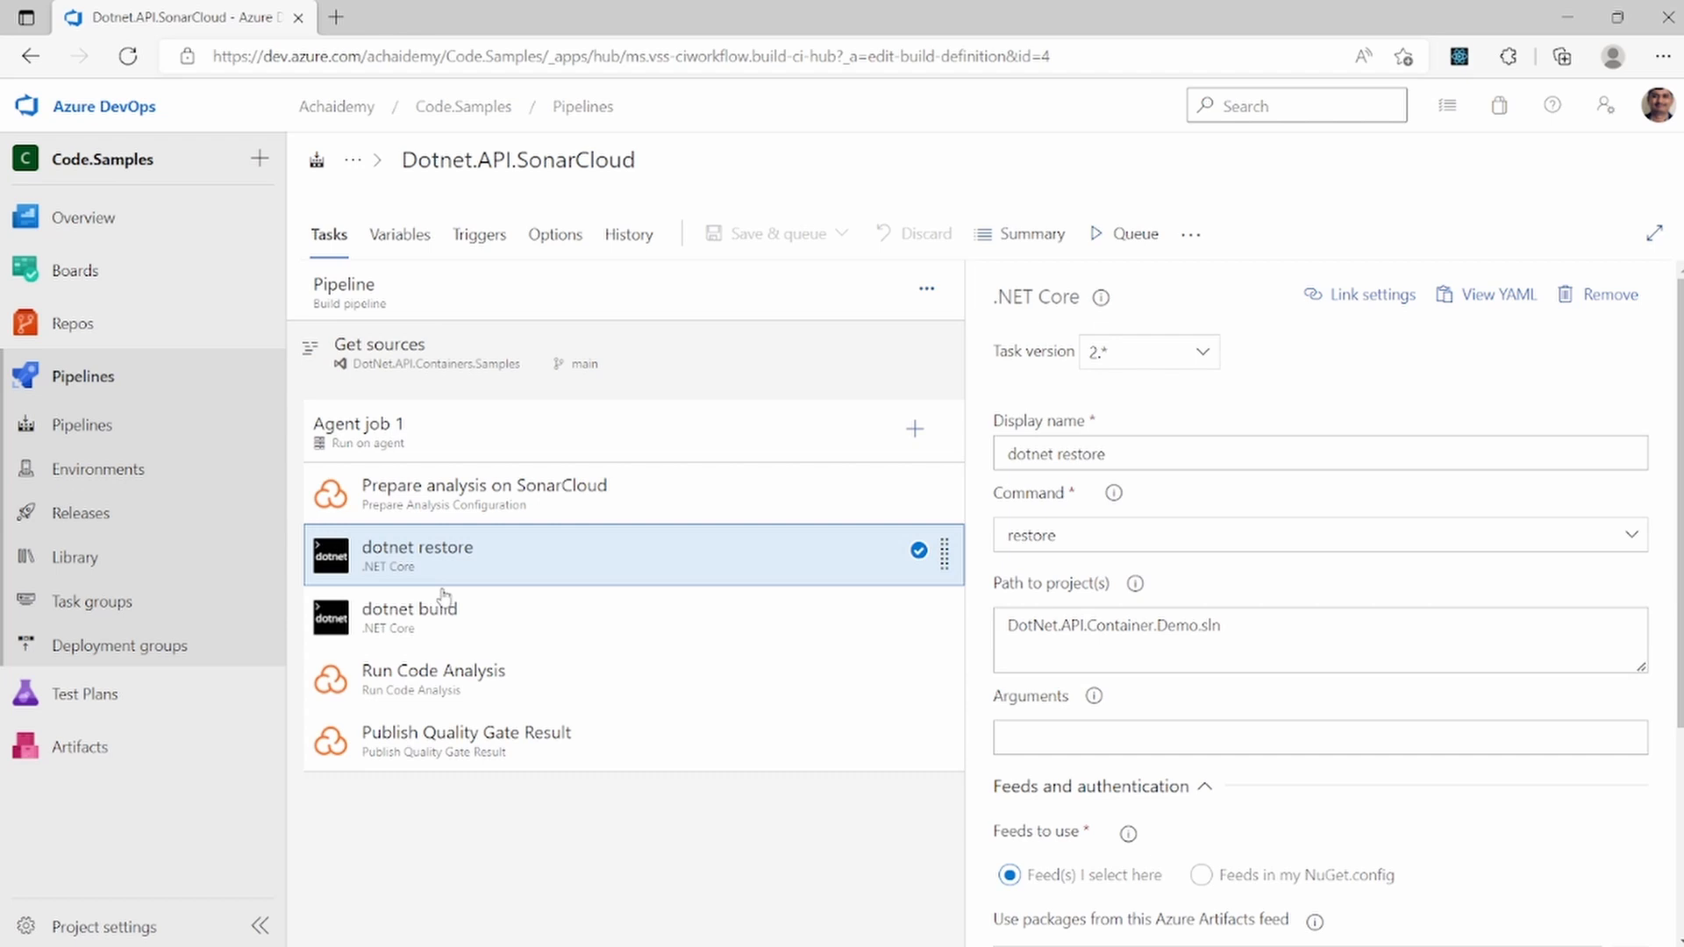
pyautogui.click(430, 616)
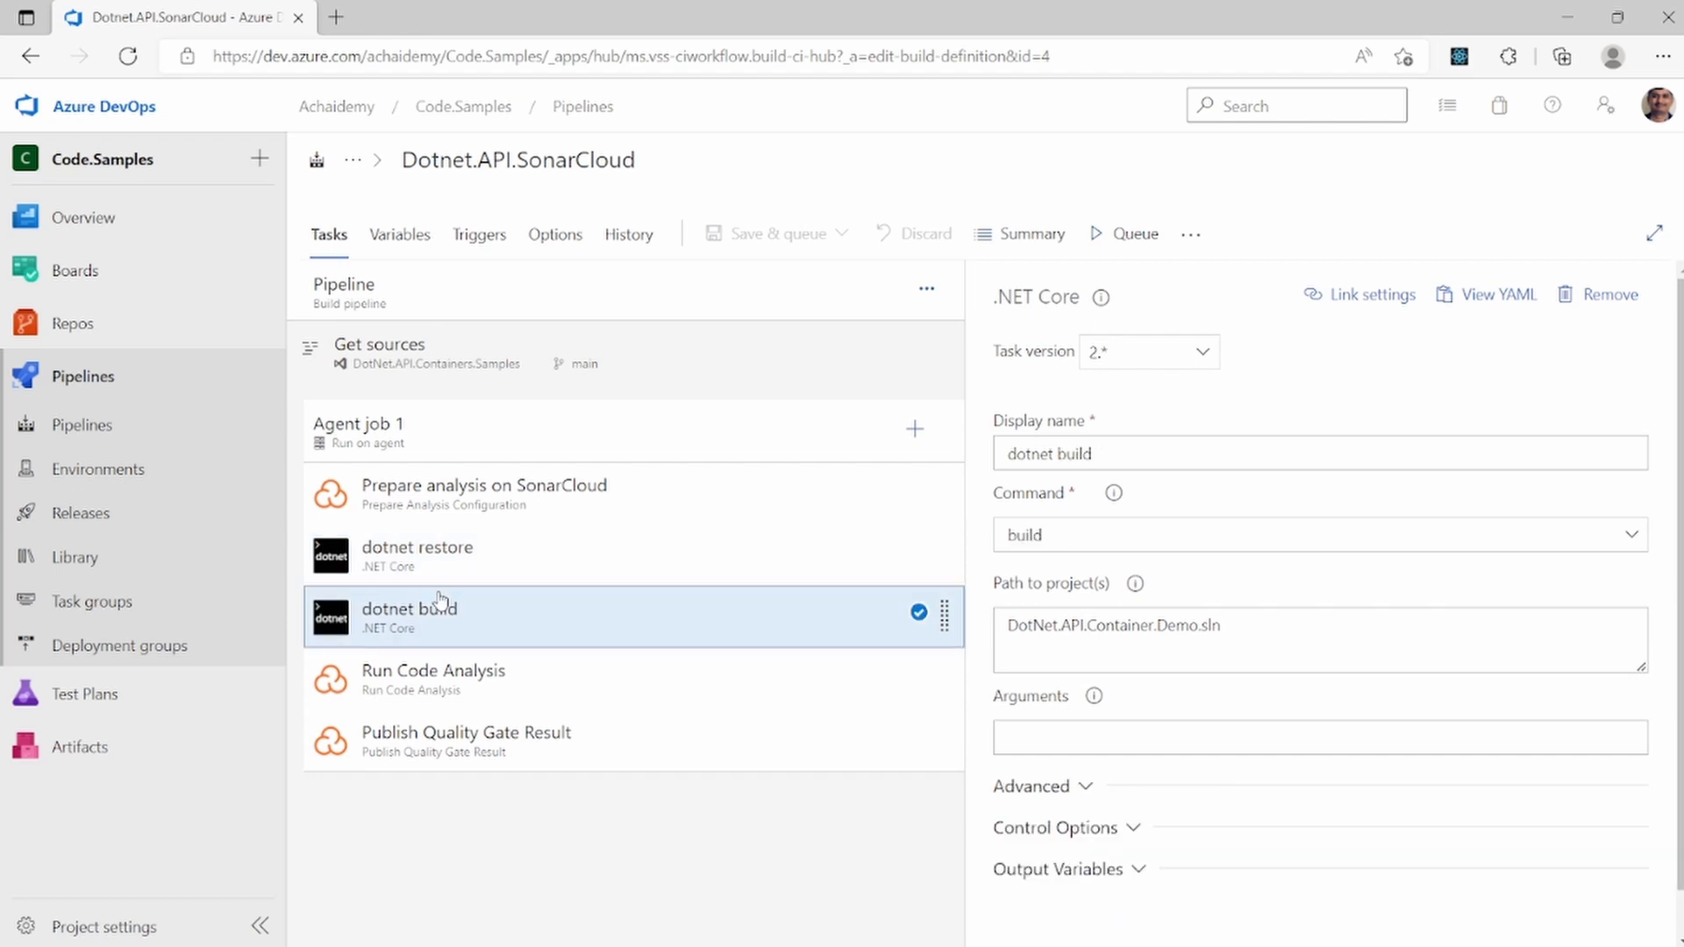
pyautogui.click(419, 556)
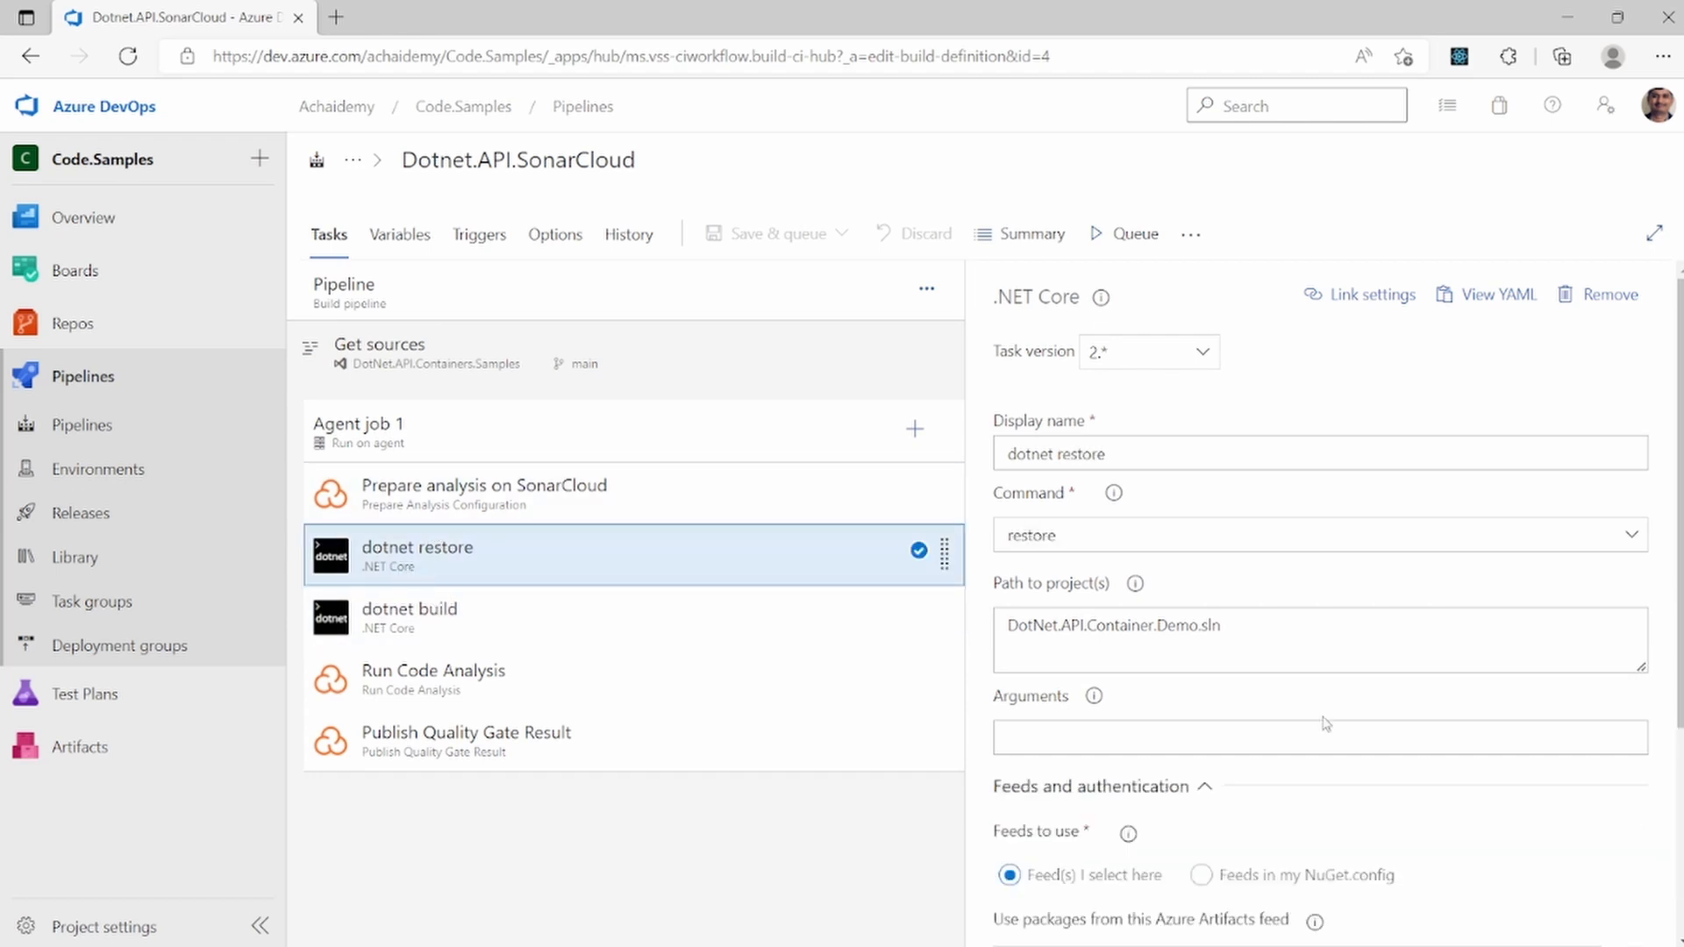
pyautogui.scroll(-3)
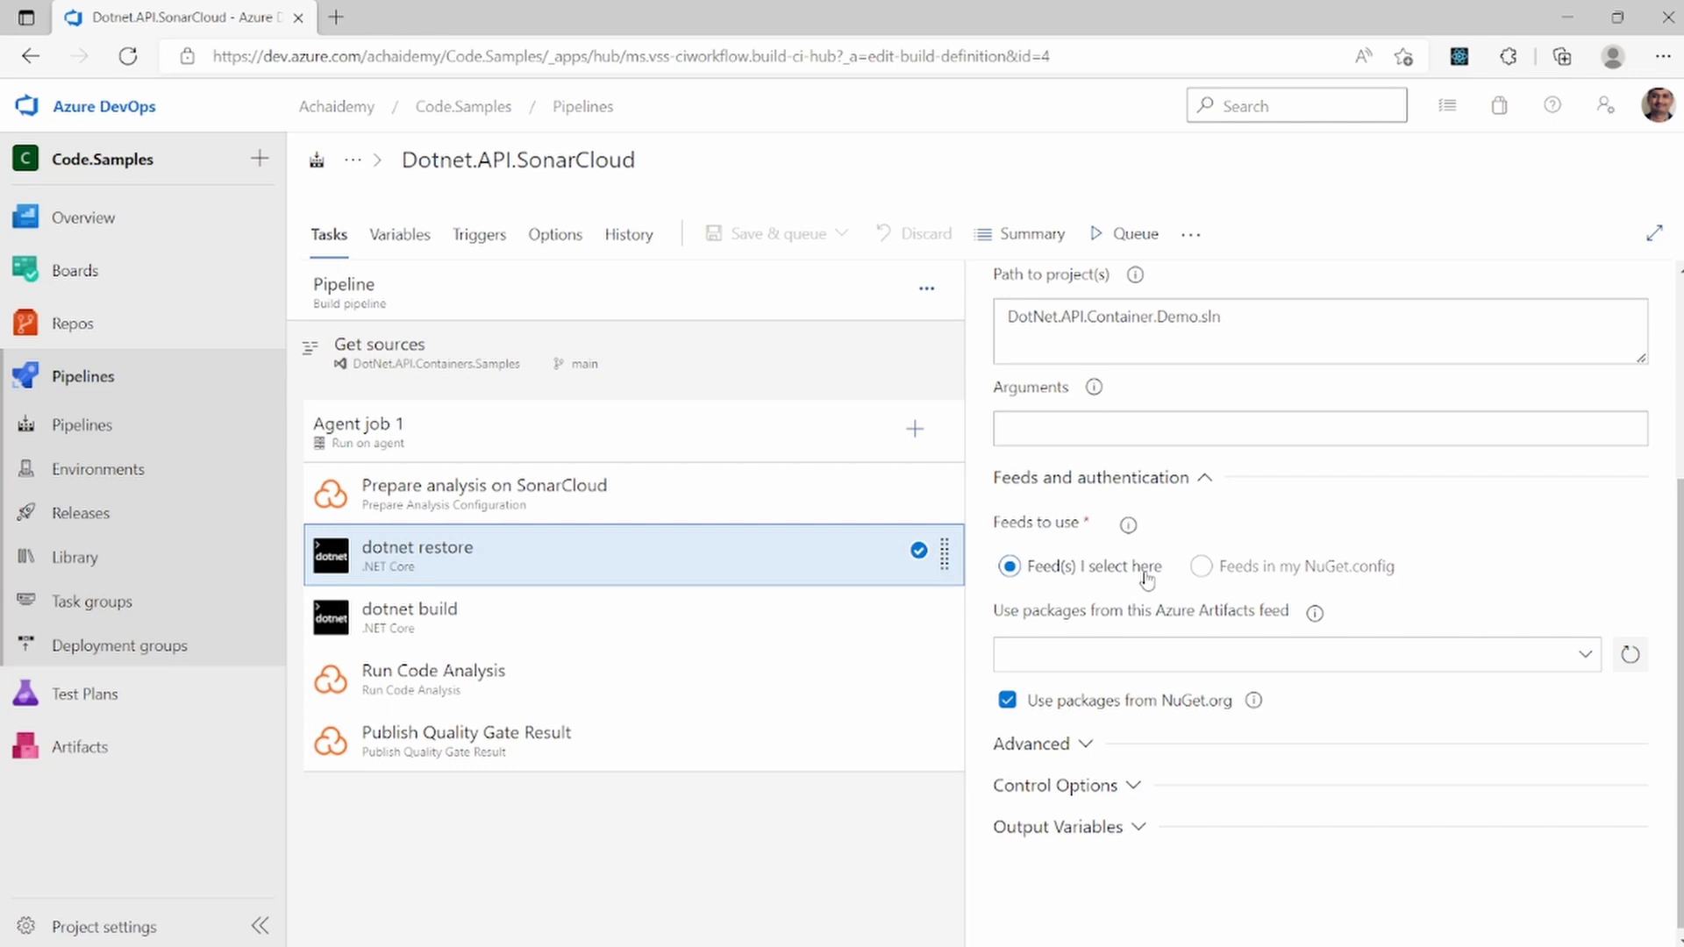
pyautogui.moveTo(1201, 566)
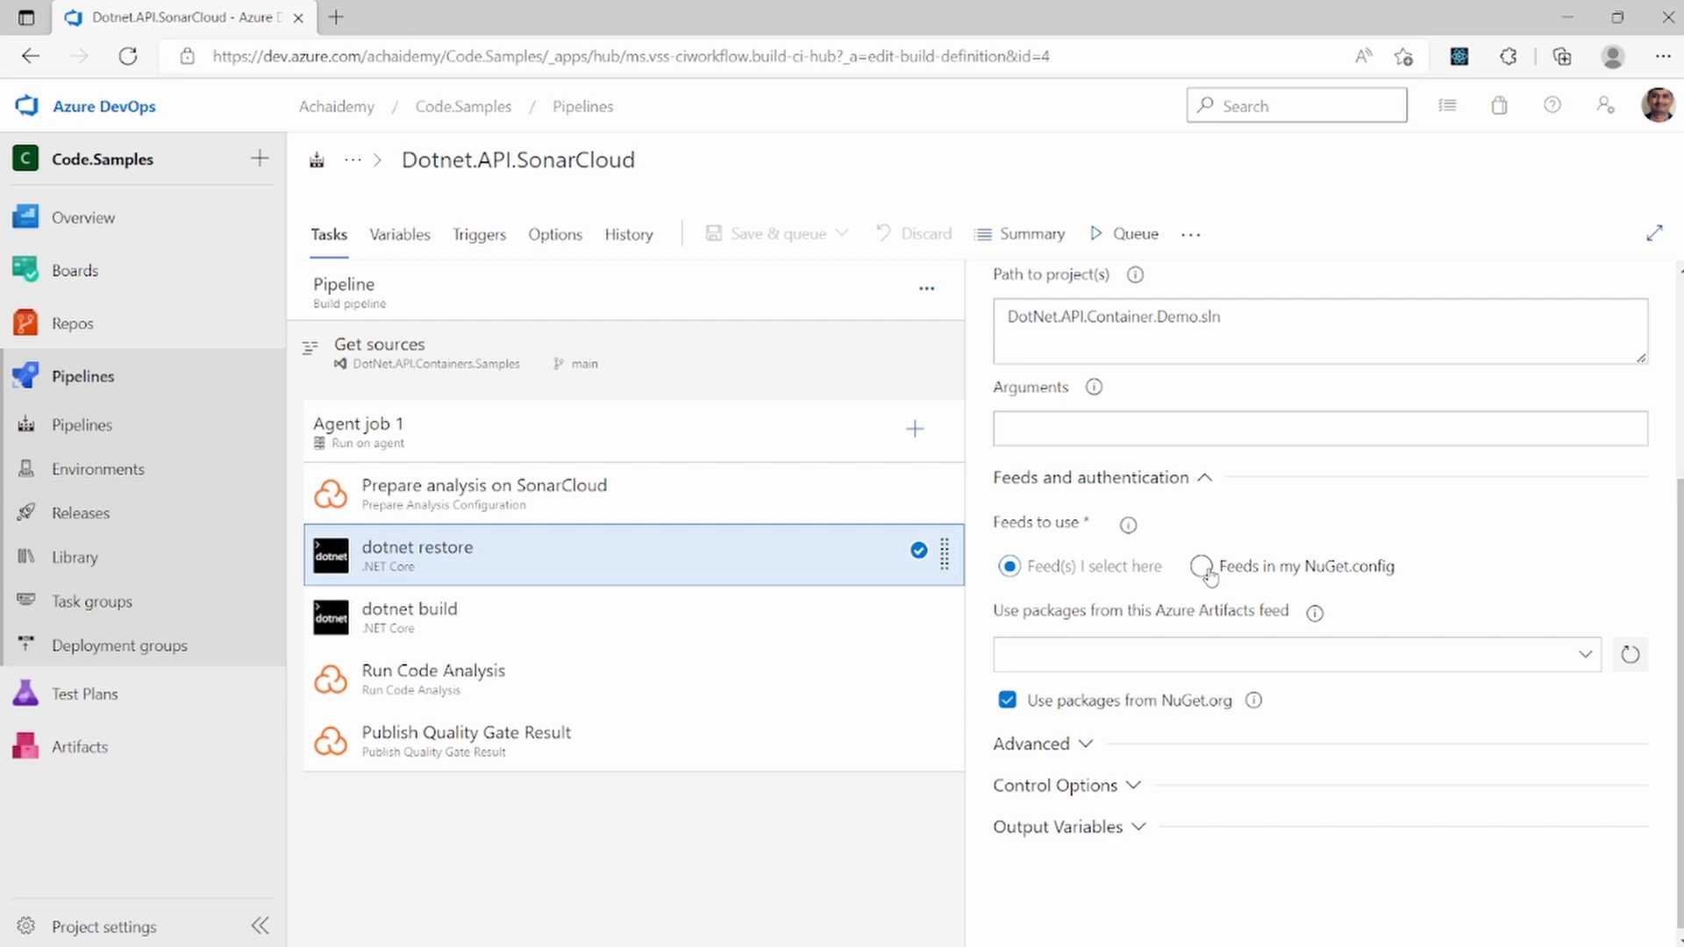
# Choose 'Feeds in my NuGet.config' for restore and cancel the path picker
pyautogui.click(1199, 566)
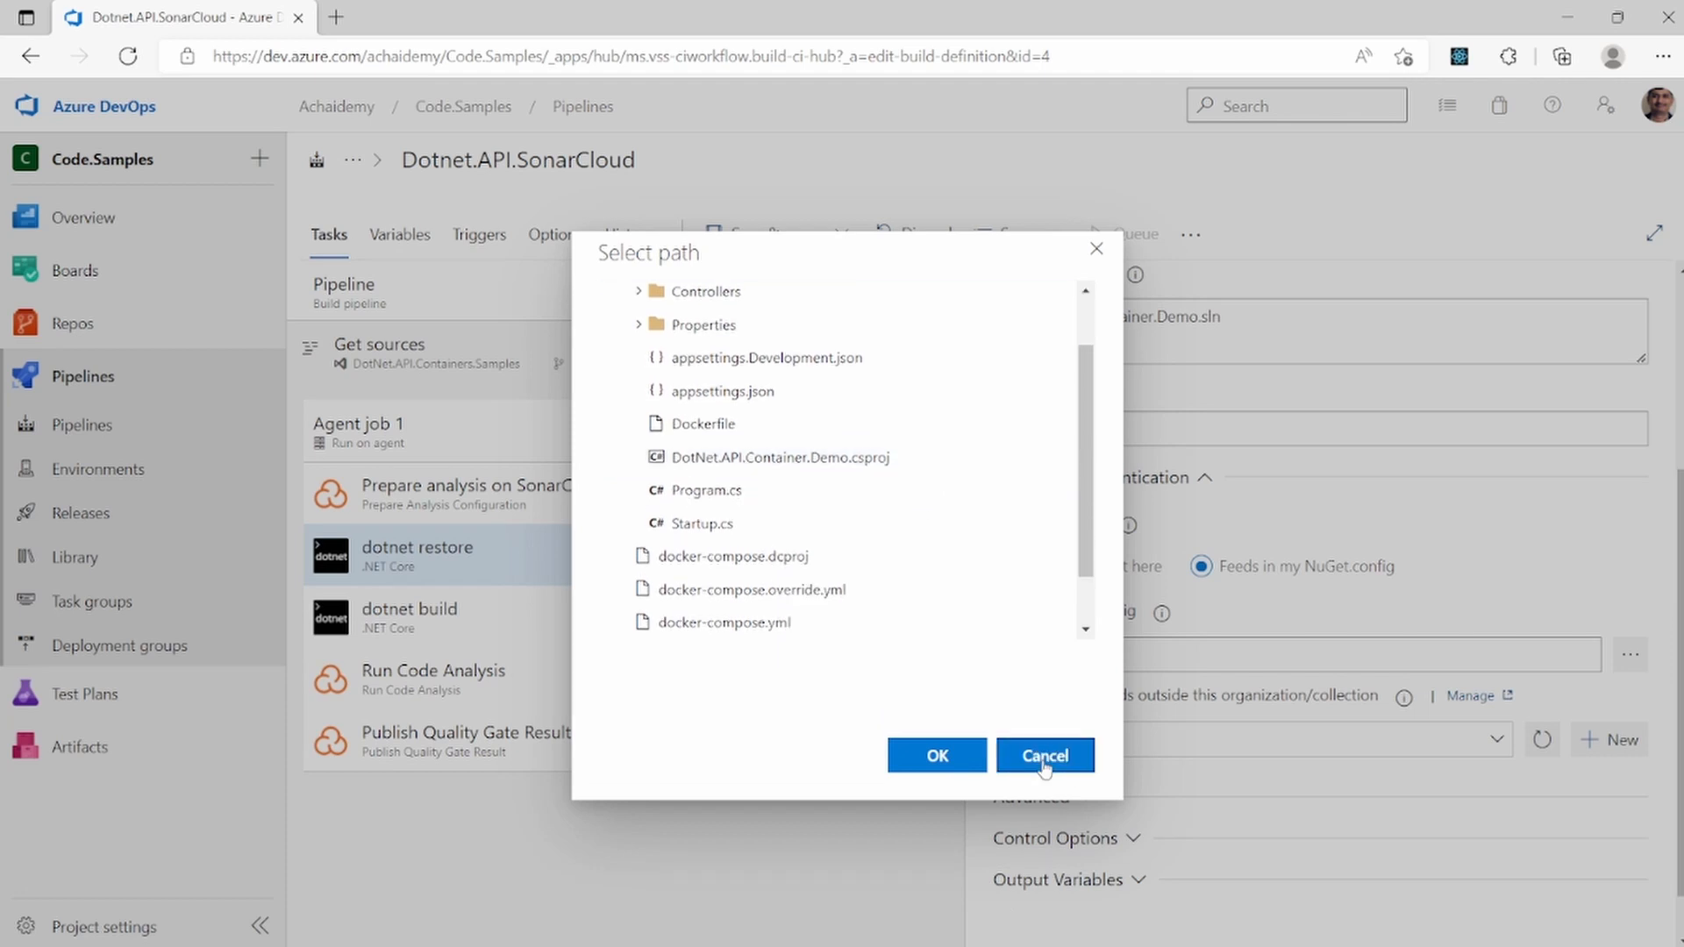
pyautogui.click(1042, 754)
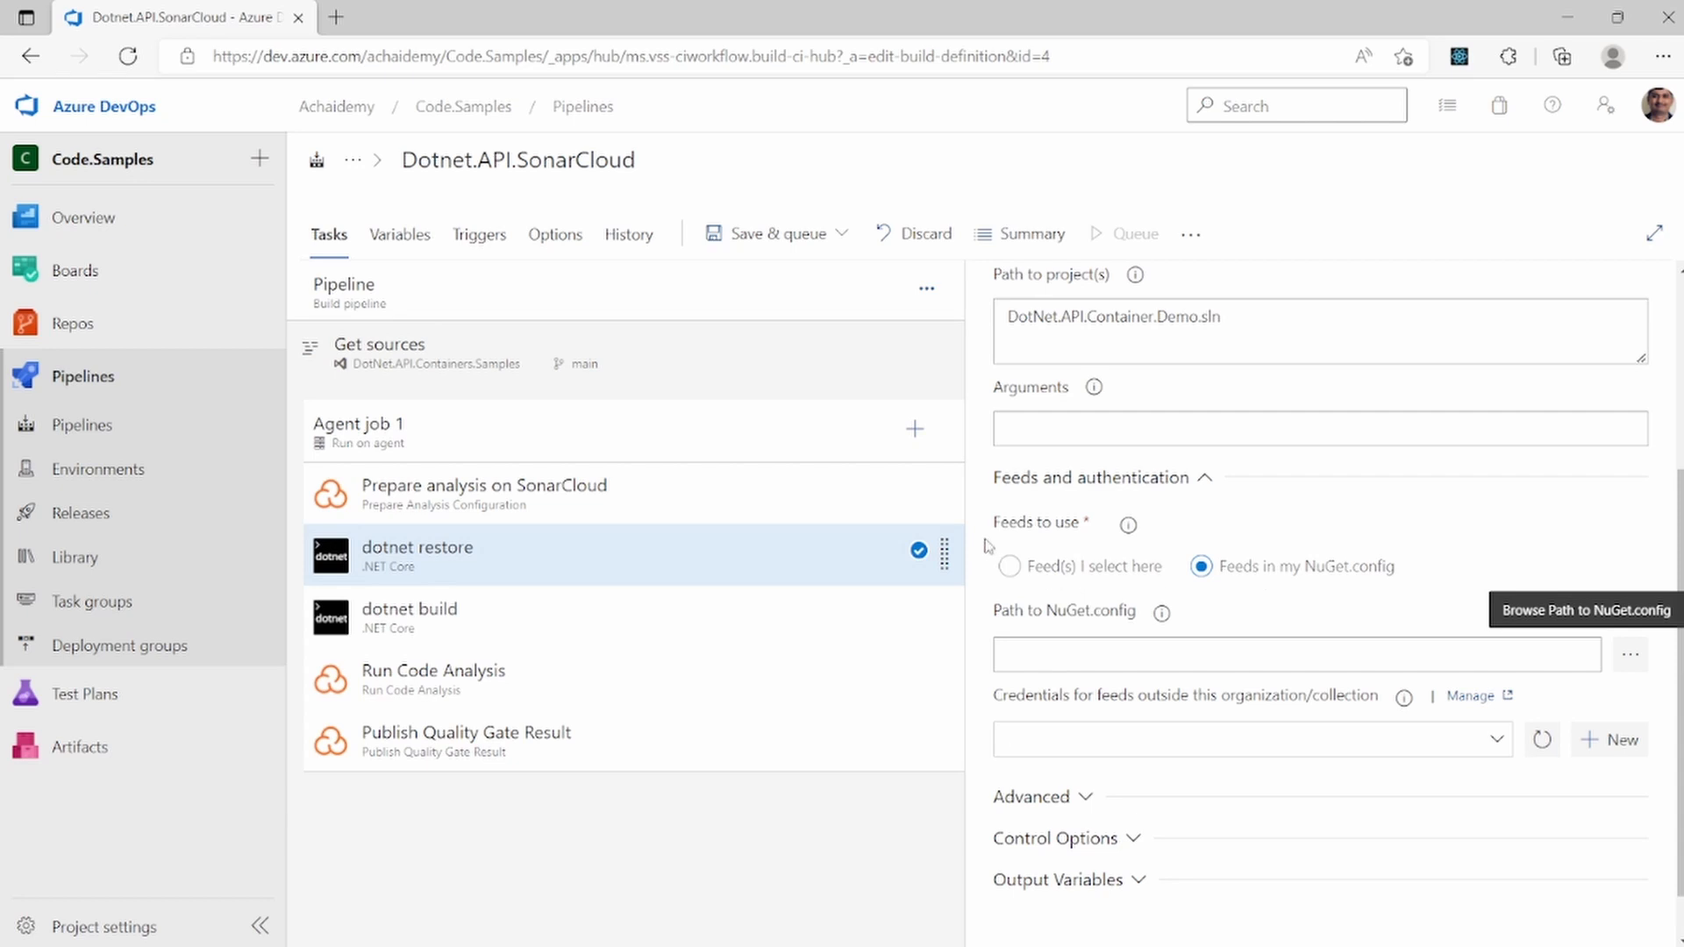
# Choose 'Feed(s) I select here' with Achaidemy_Feed, uncheck NuGet.org, then revert to NuGet.config feeds
pyautogui.click(1010, 567)
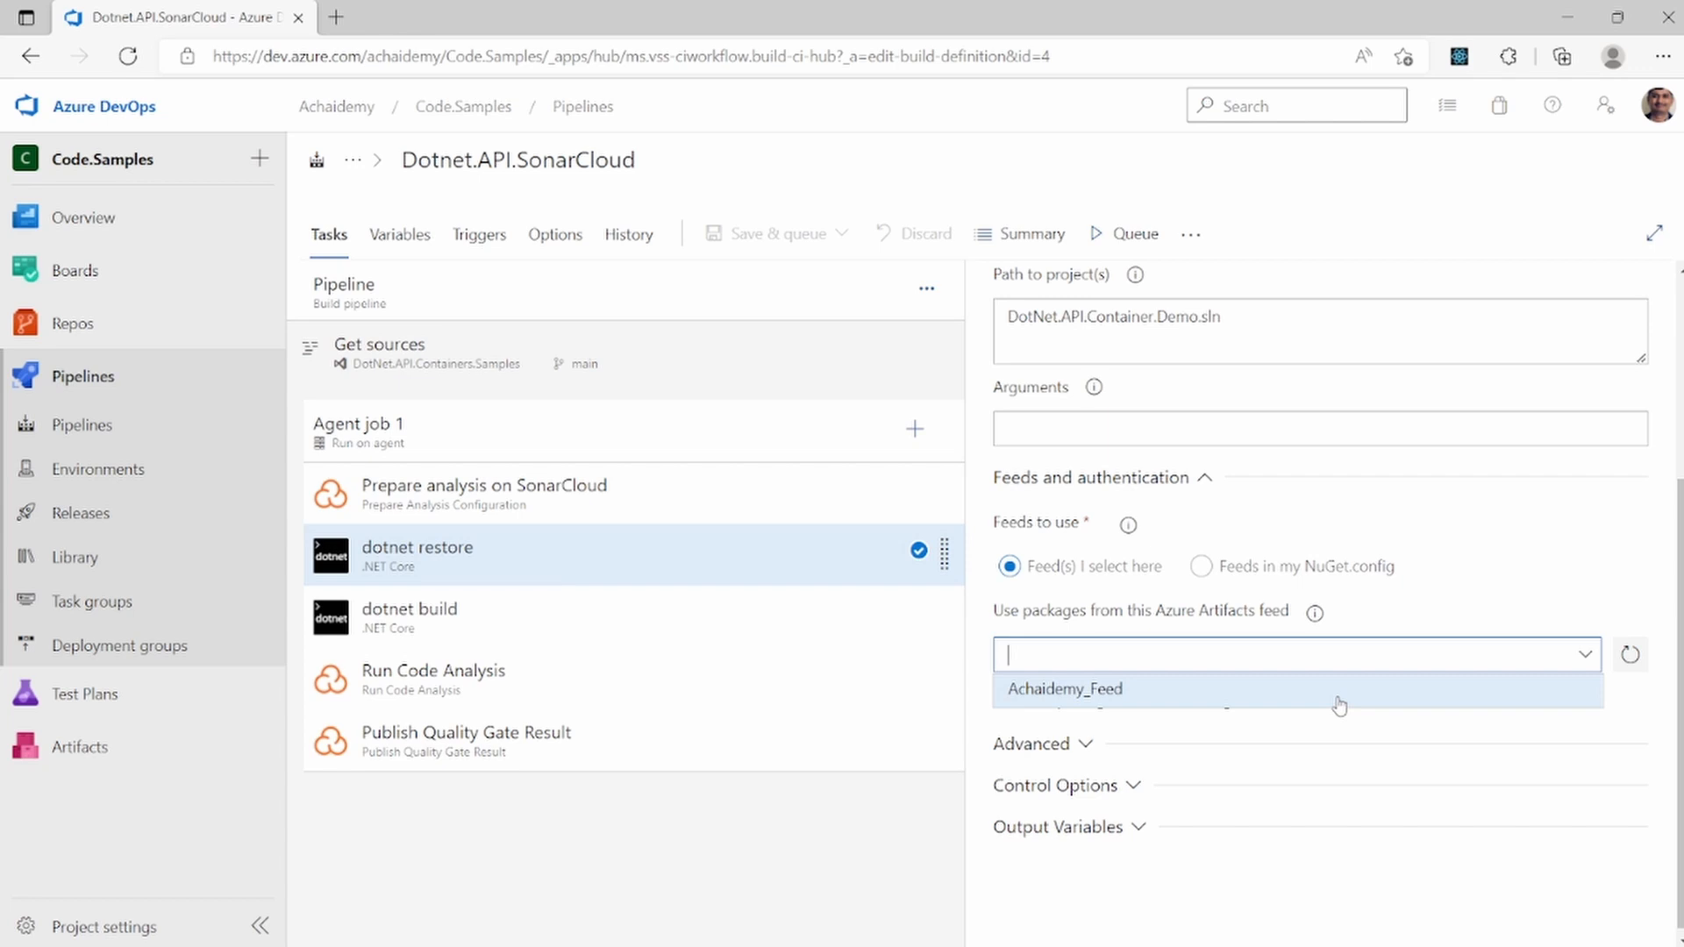
pyautogui.moveTo(1108, 688)
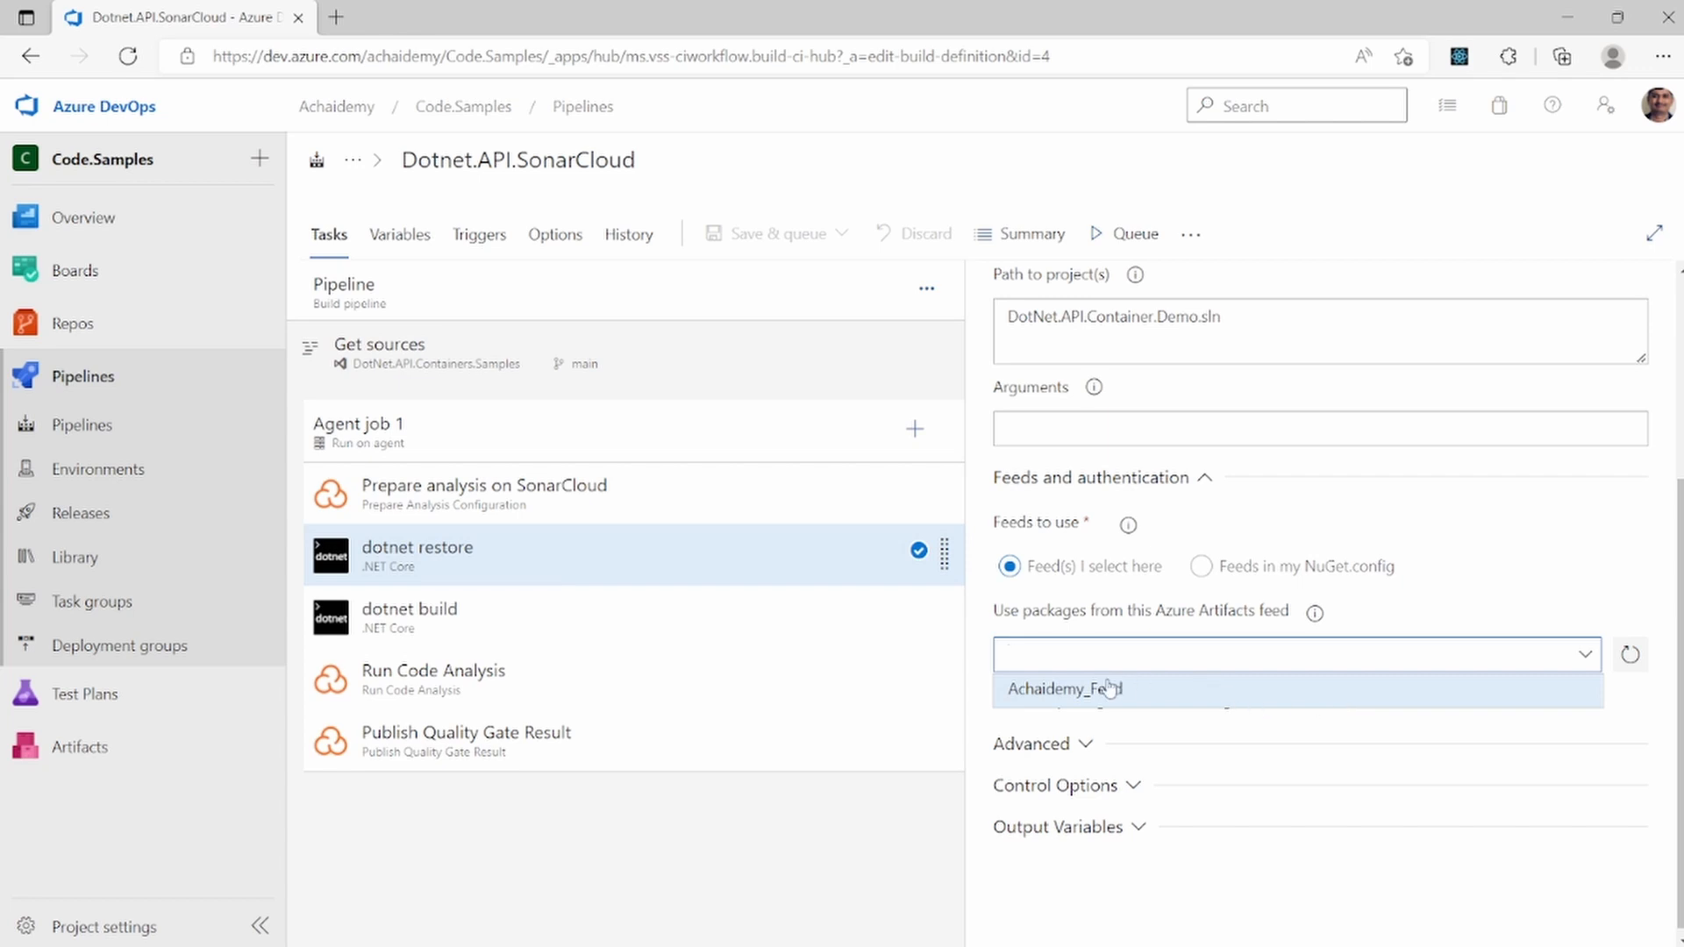
pyautogui.click(1062, 687)
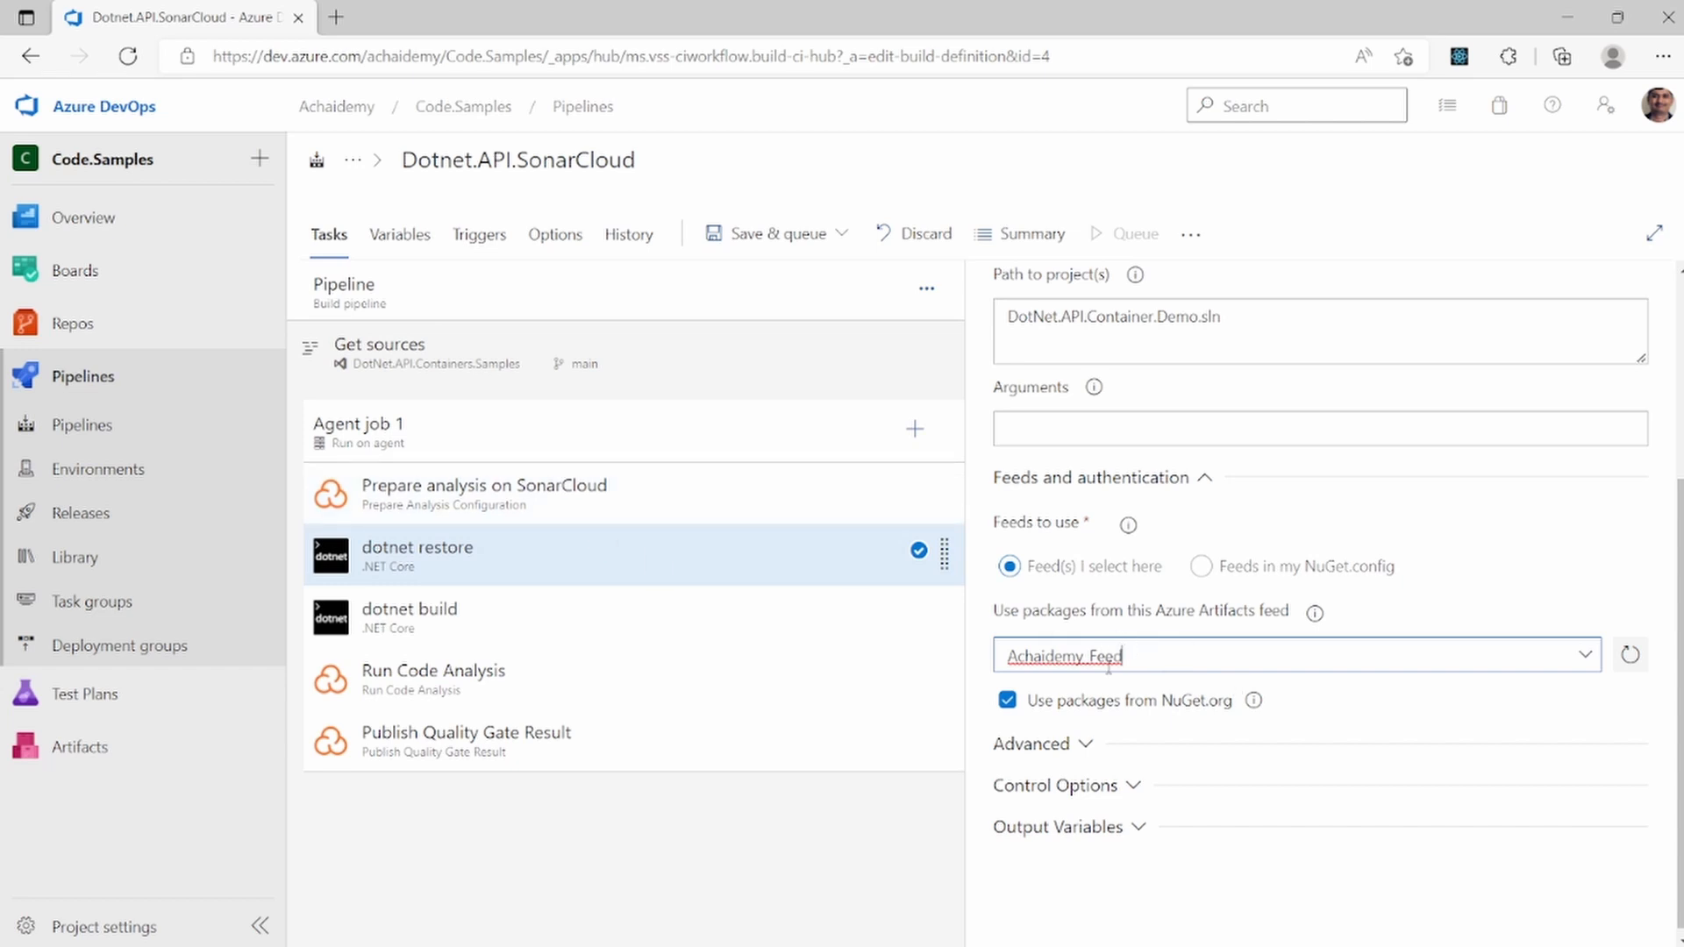
pyautogui.doubleClick(1062, 654)
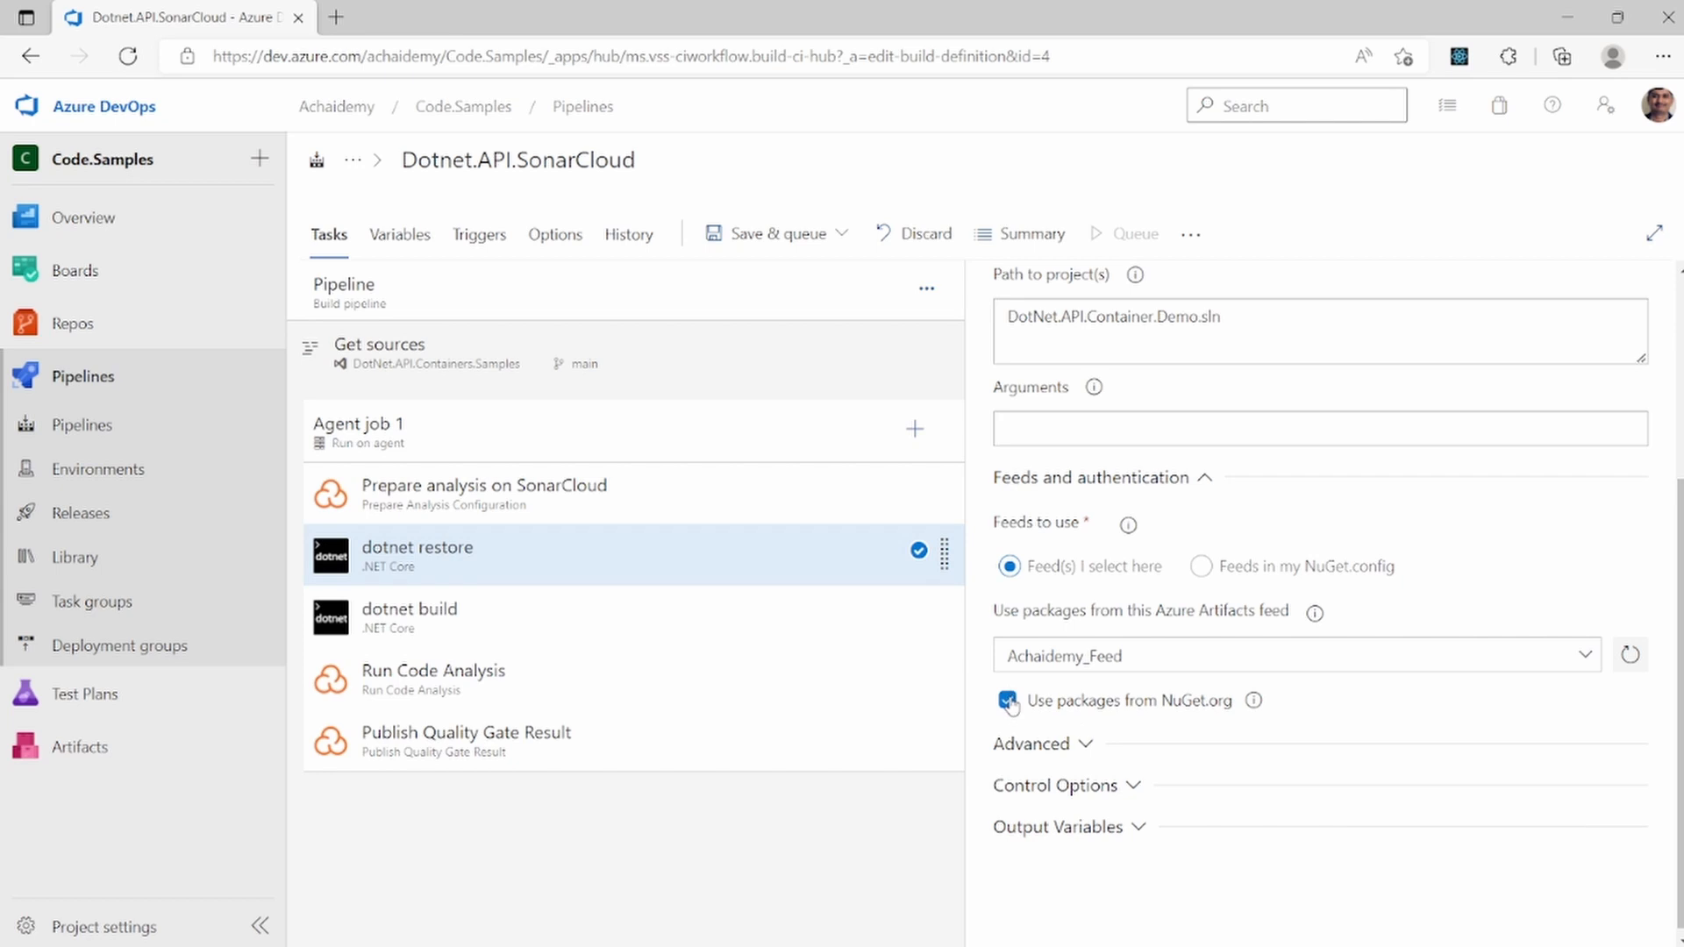
pyautogui.click(1007, 699)
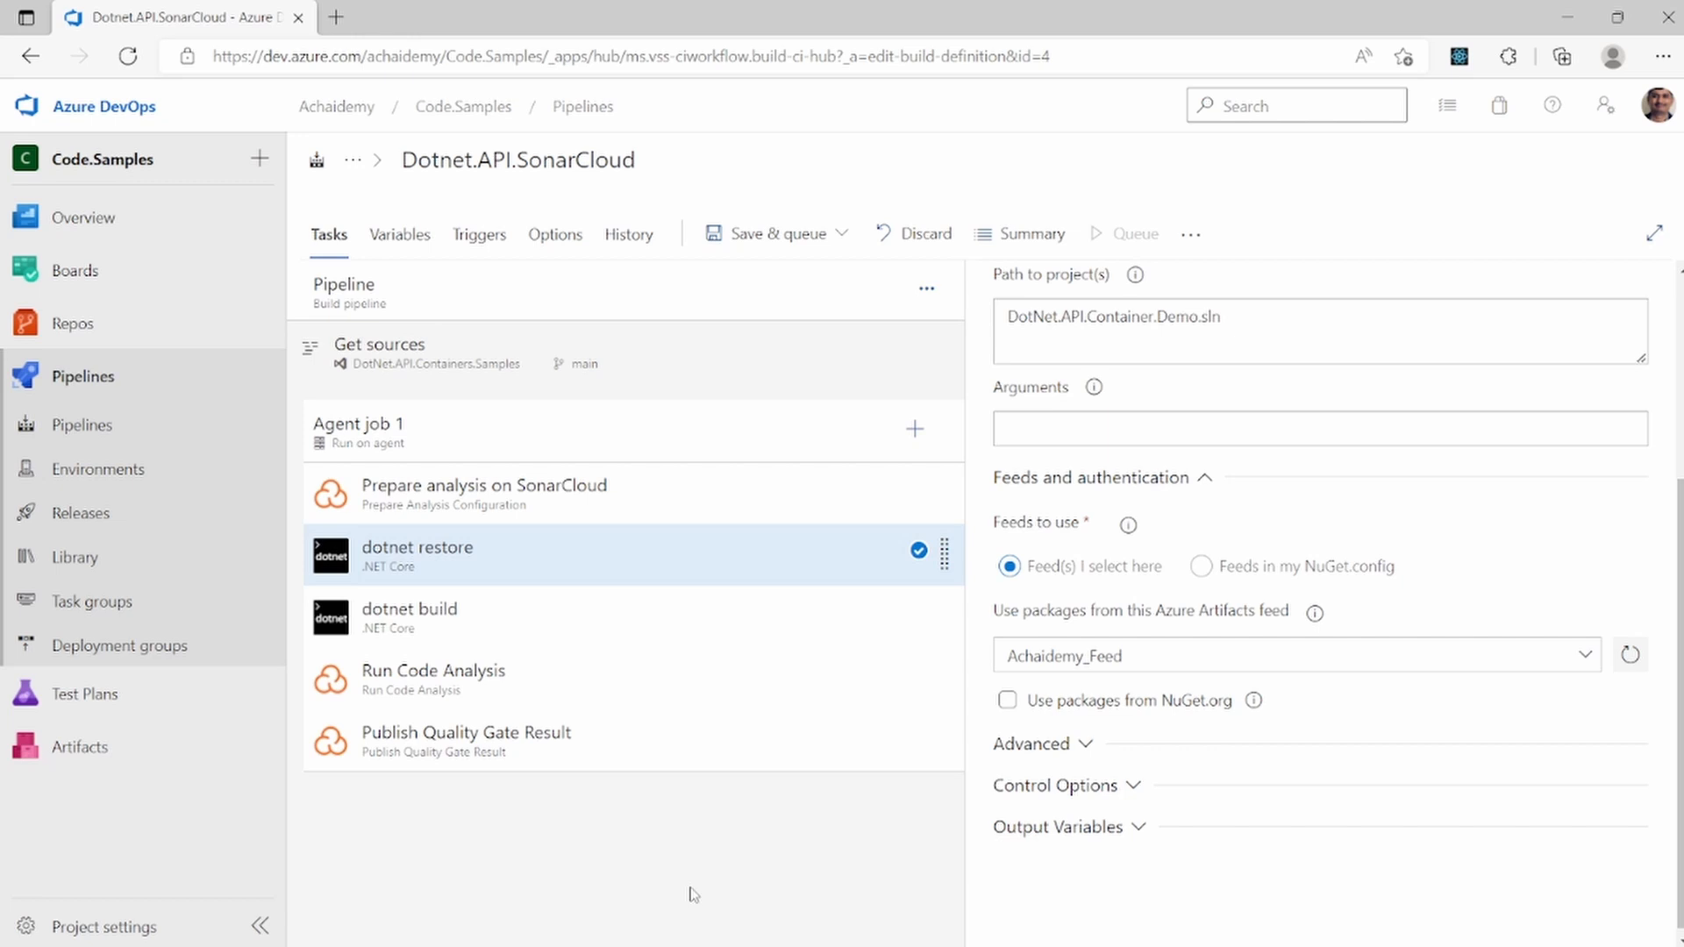
pyautogui.click(1199, 567)
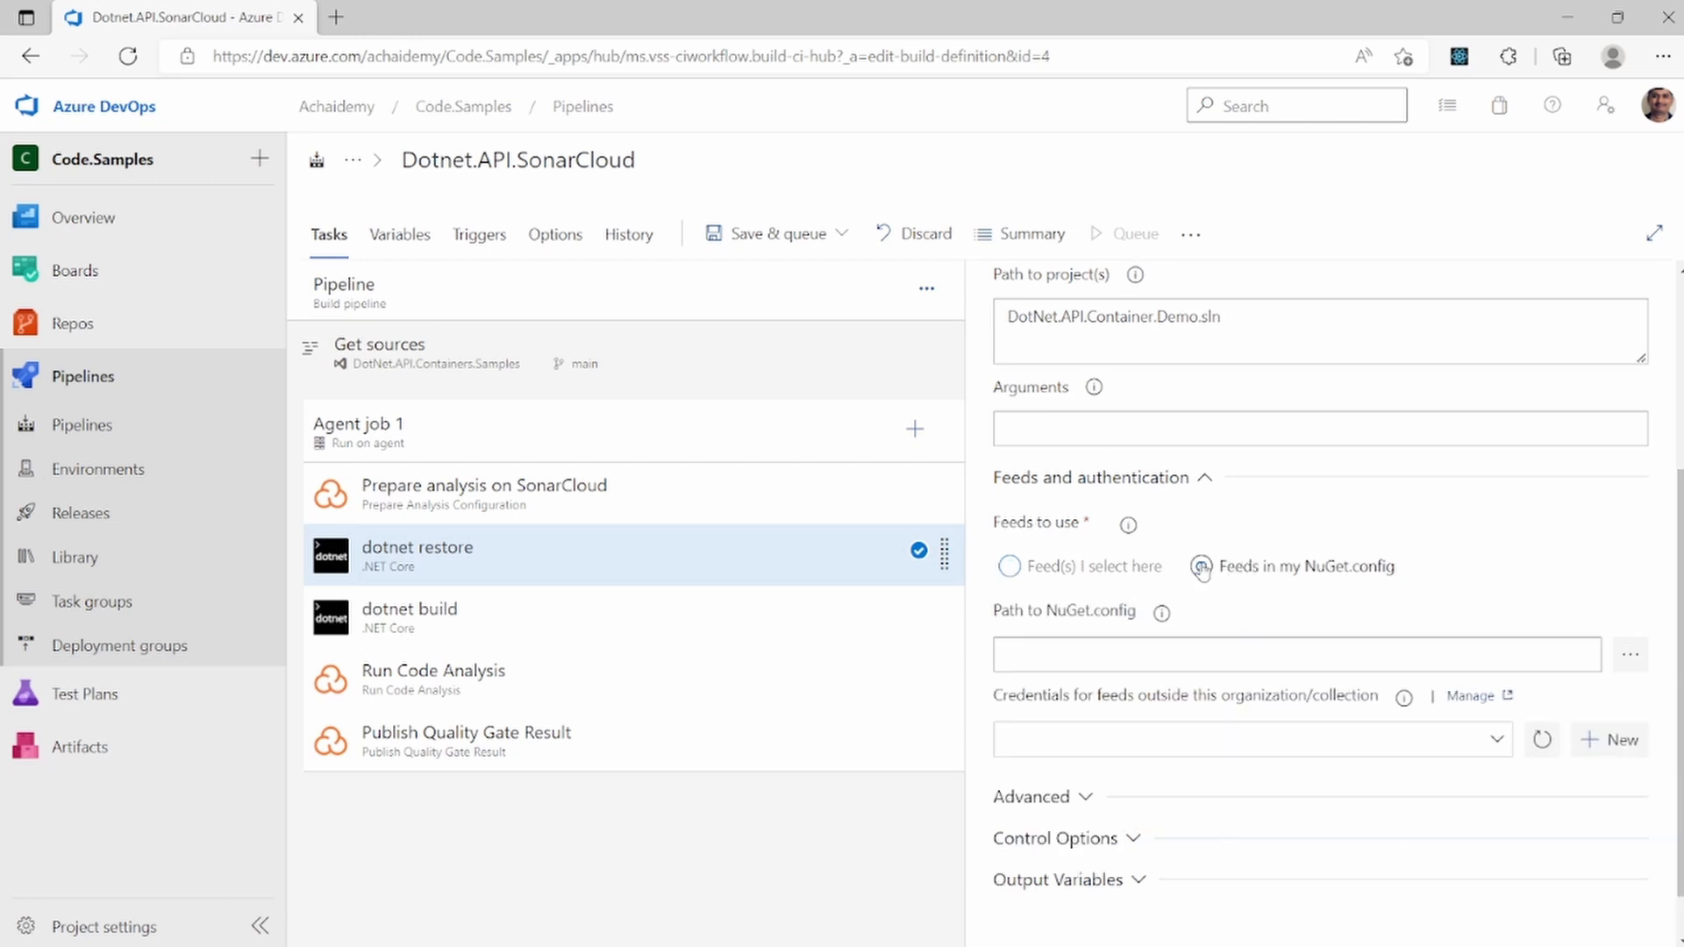
# Keep NuGet.config feeds, cancel the path picker and check the outside-feed credentials list
pyautogui.click(1203, 567)
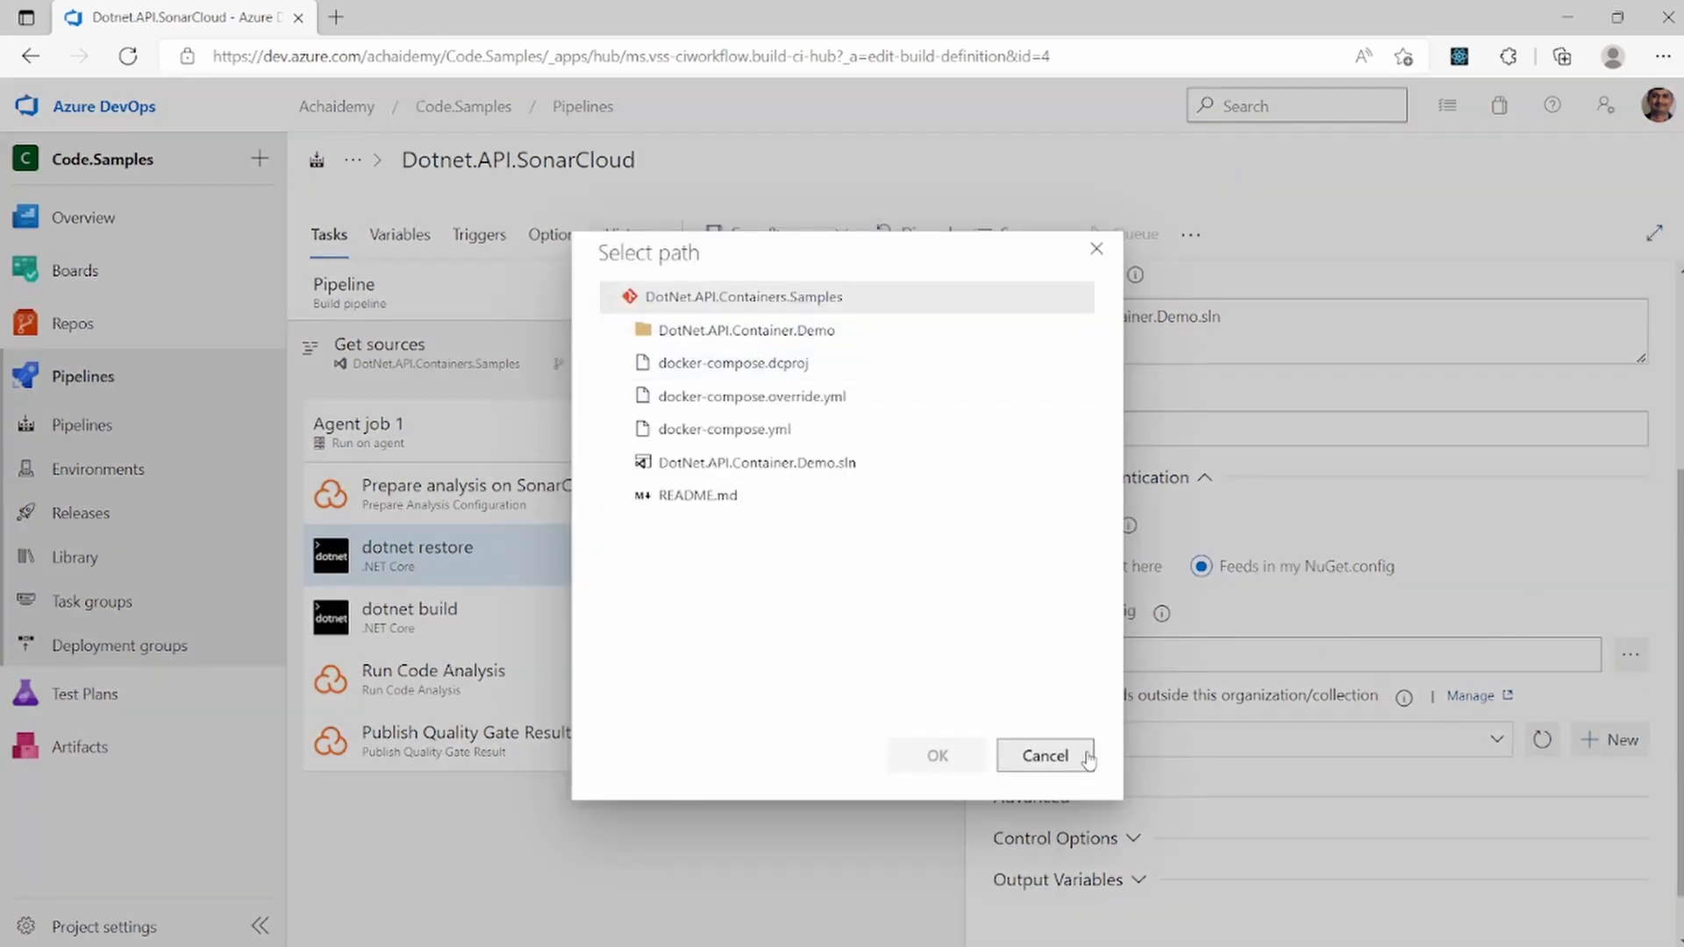
pyautogui.click(1043, 754)
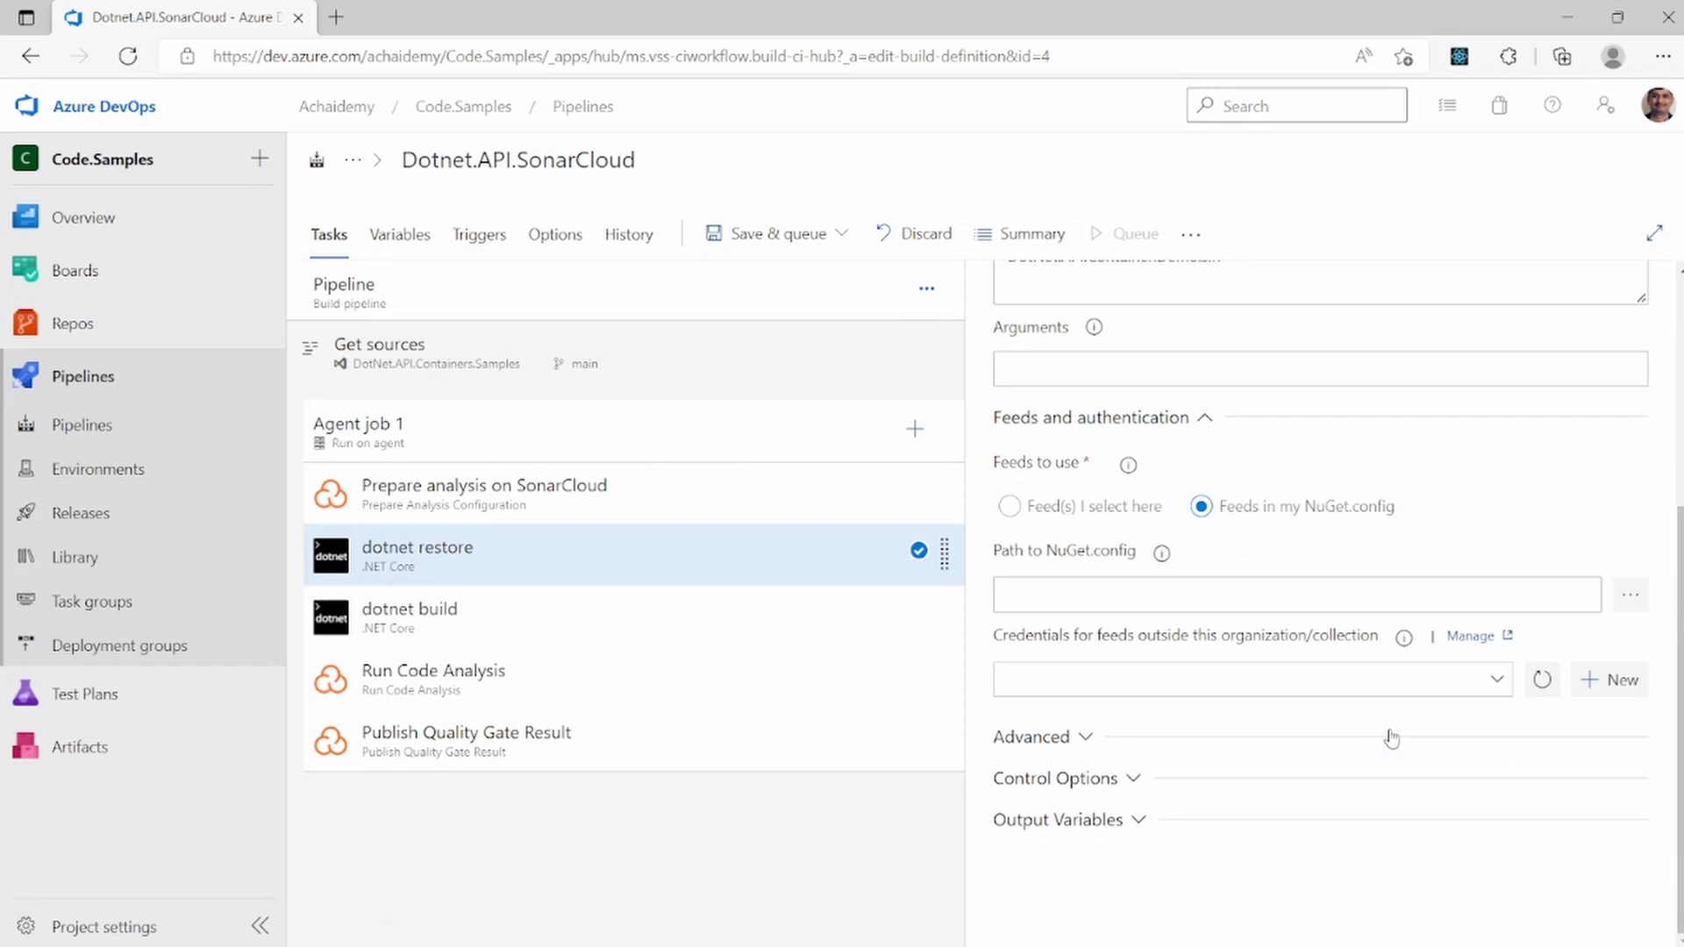
pyautogui.click(1245, 677)
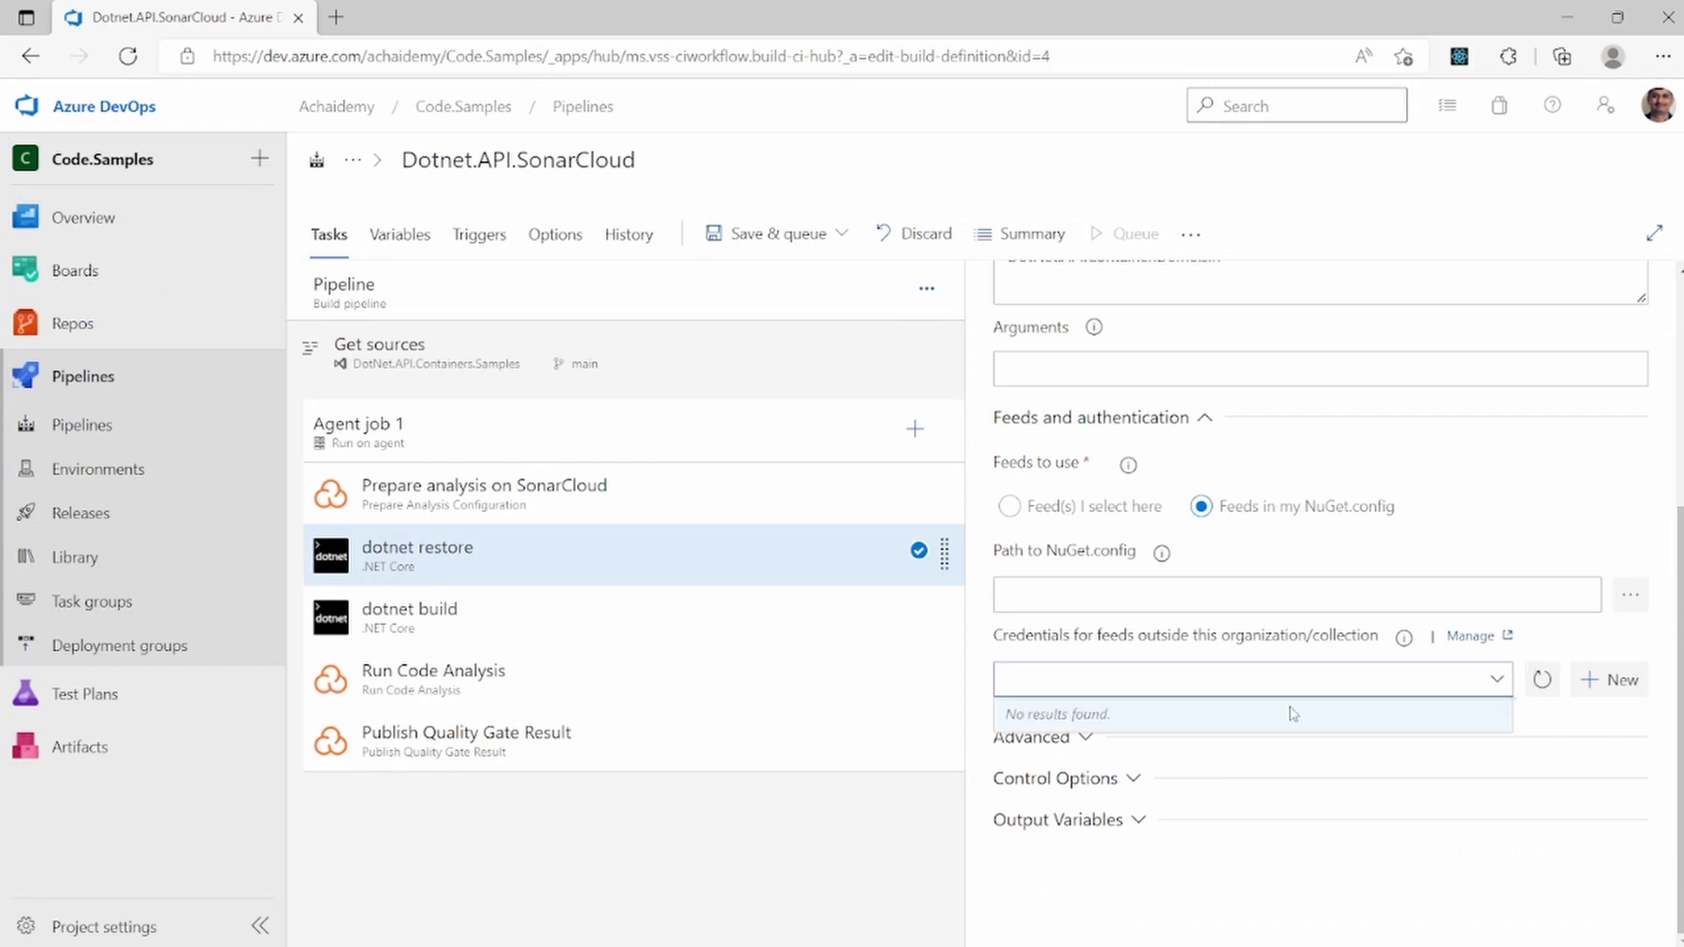
pyautogui.moveTo(1285, 719)
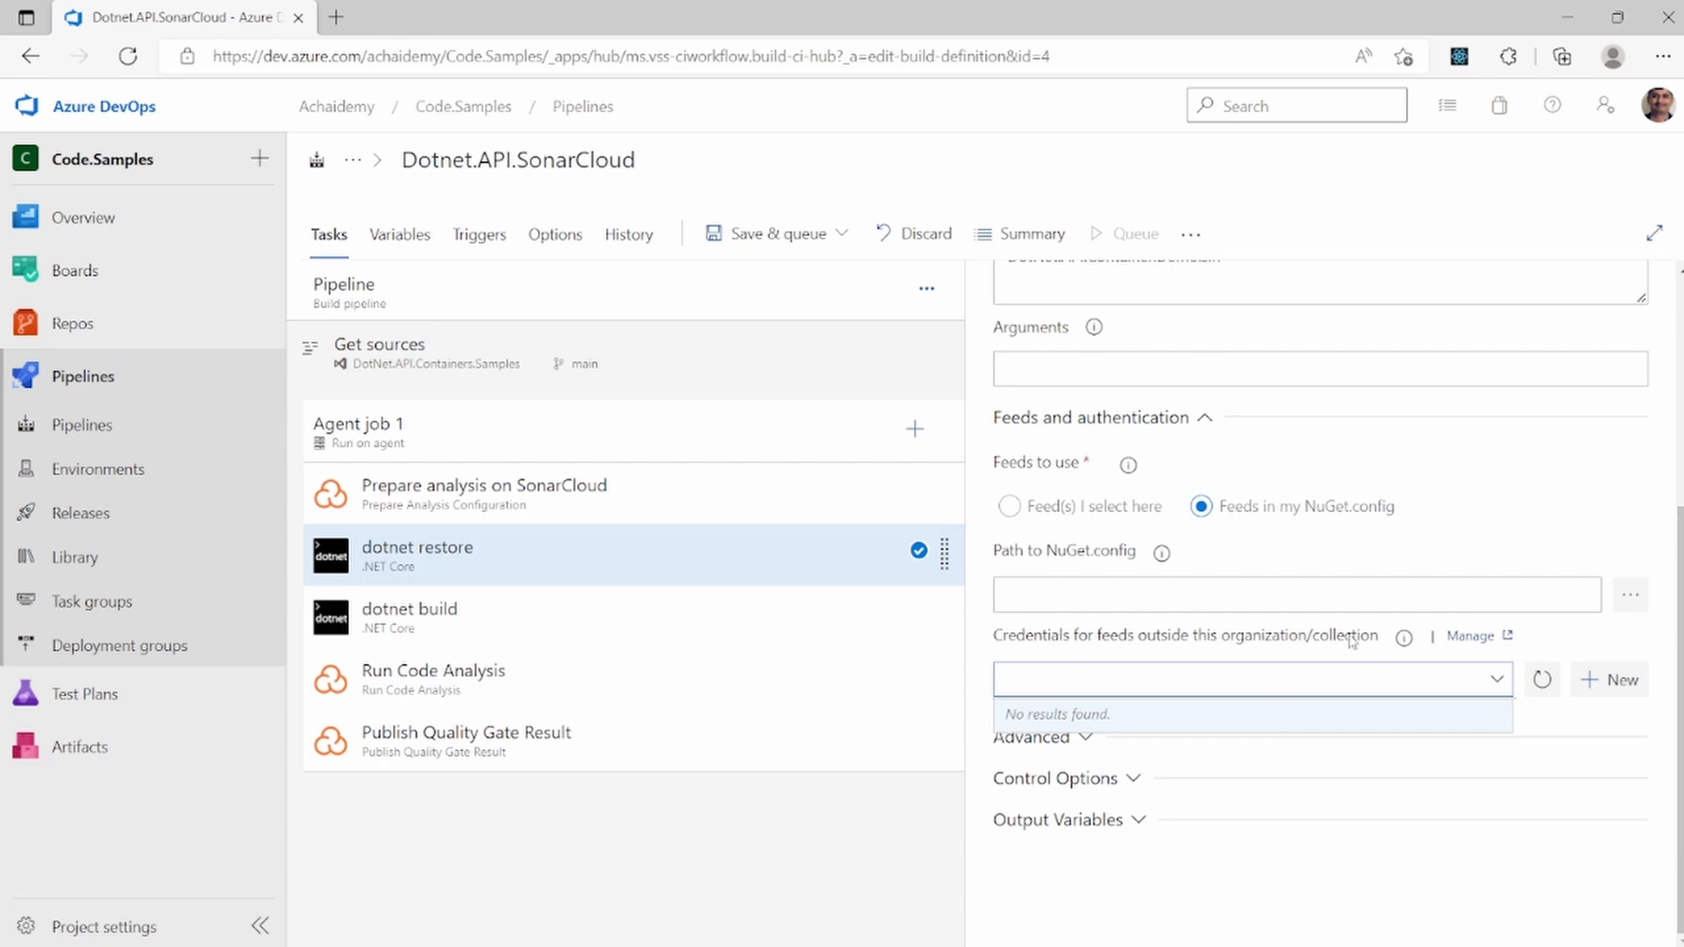
pyautogui.moveTo(1610, 679)
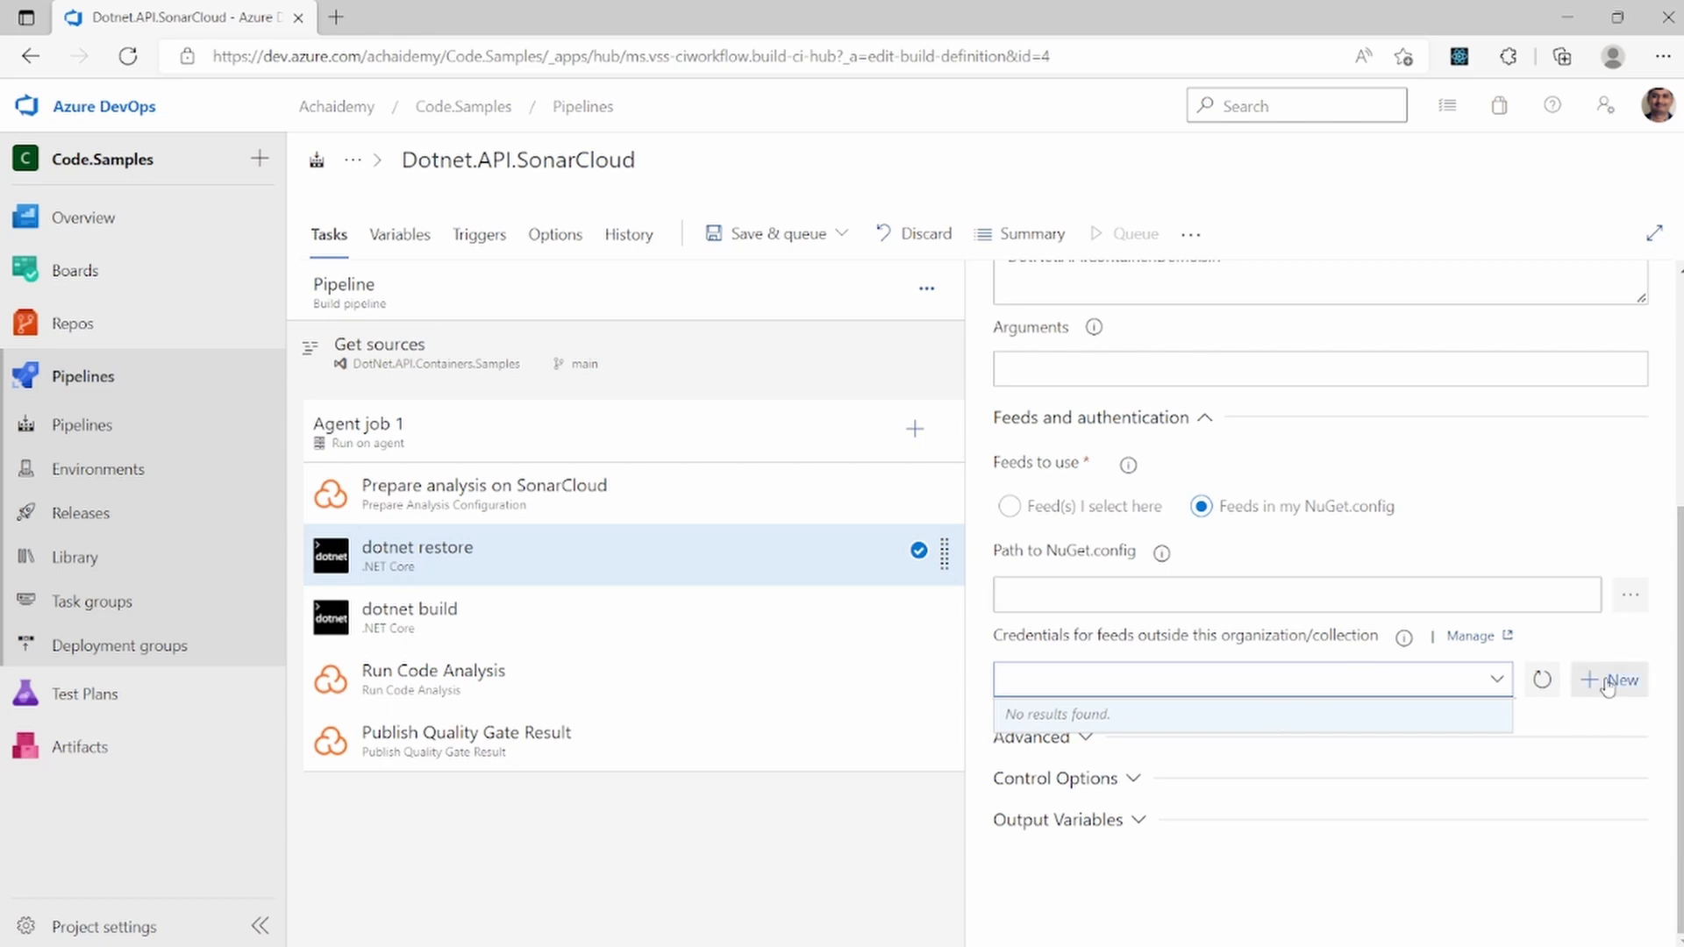
# Start a new service connection, inspect Feed URL and ApiKey fields, then dismiss it unsaved
pyautogui.click(1613, 680)
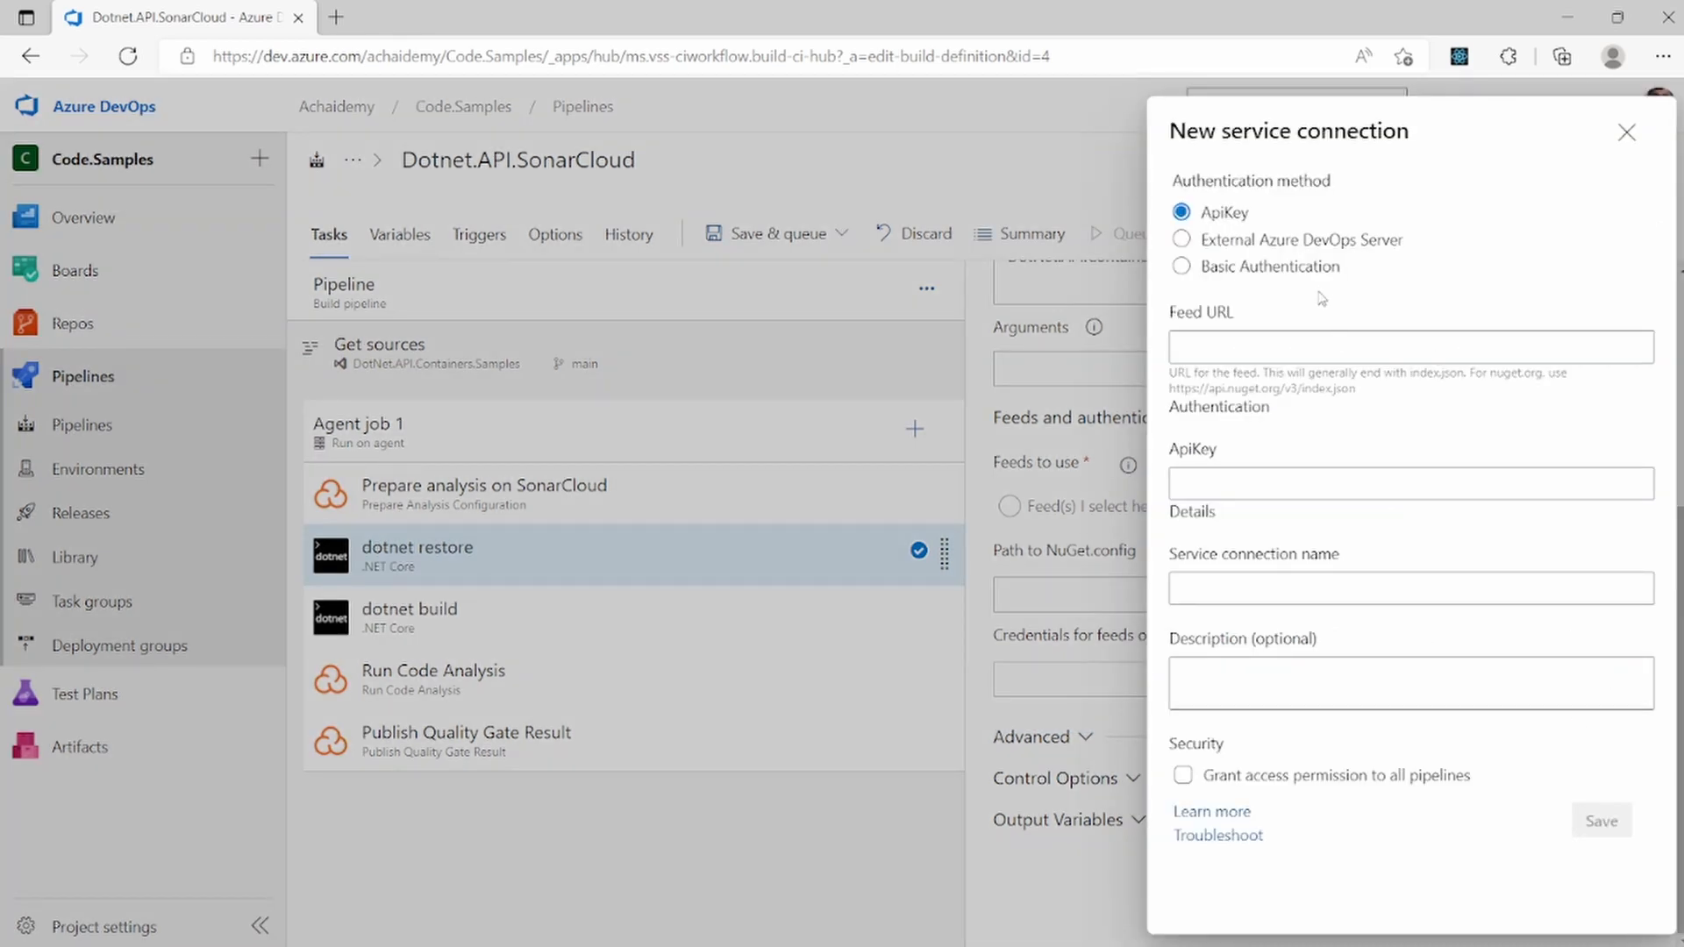
pyautogui.click(1410, 346)
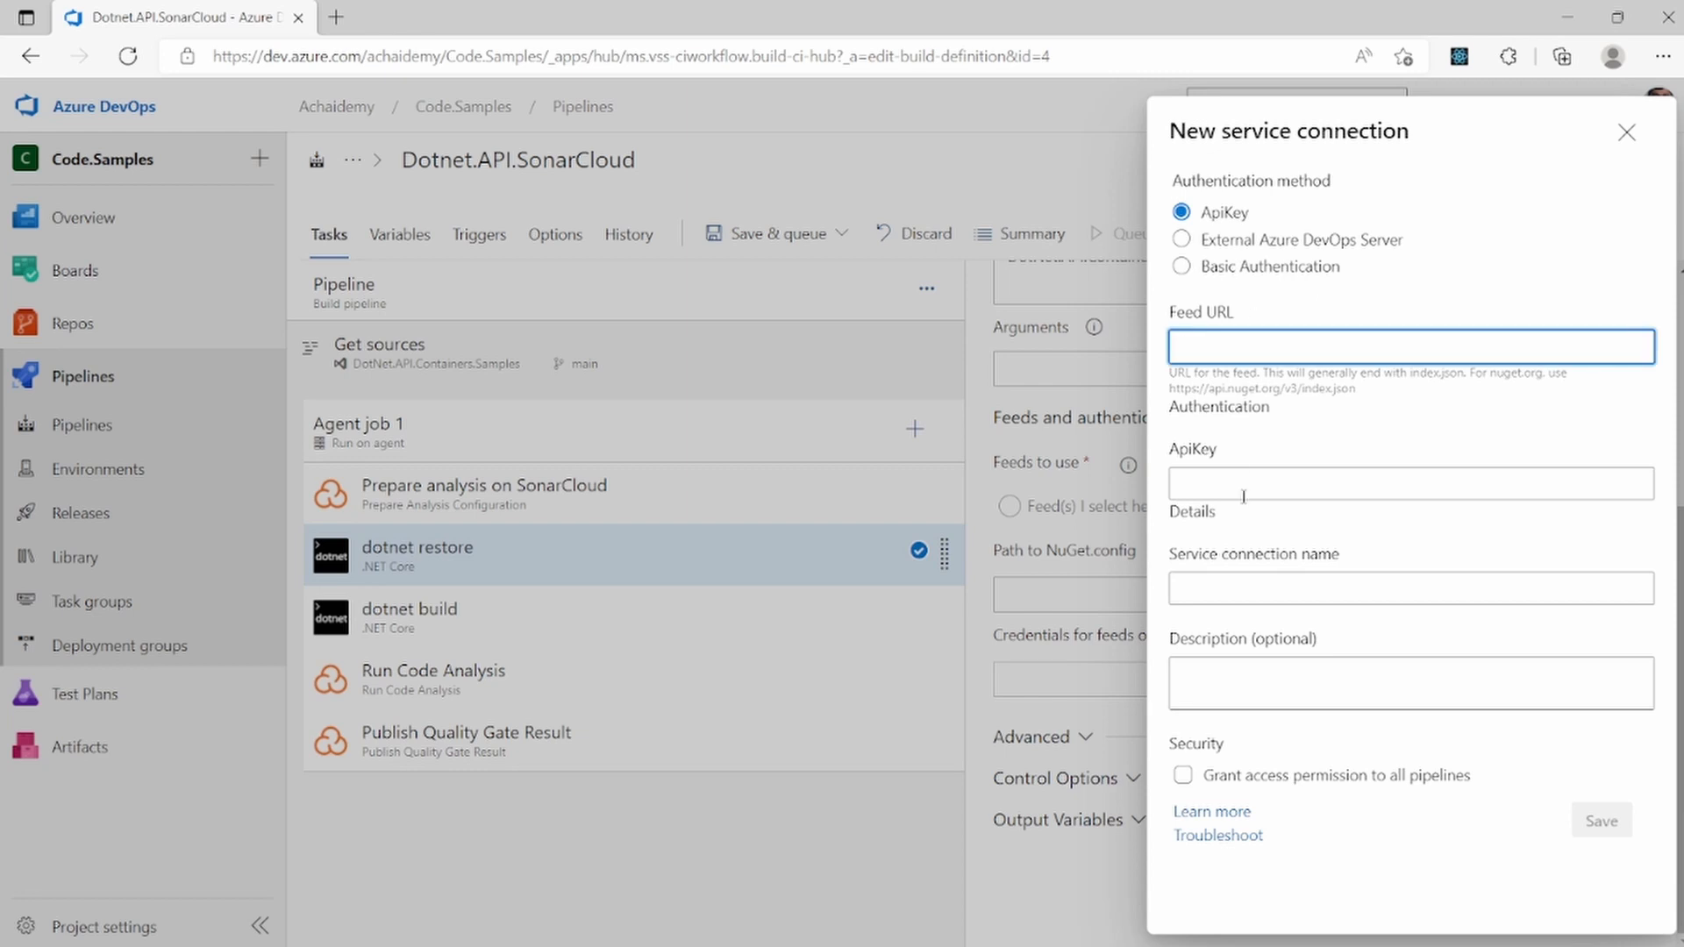
pyautogui.click(1410, 482)
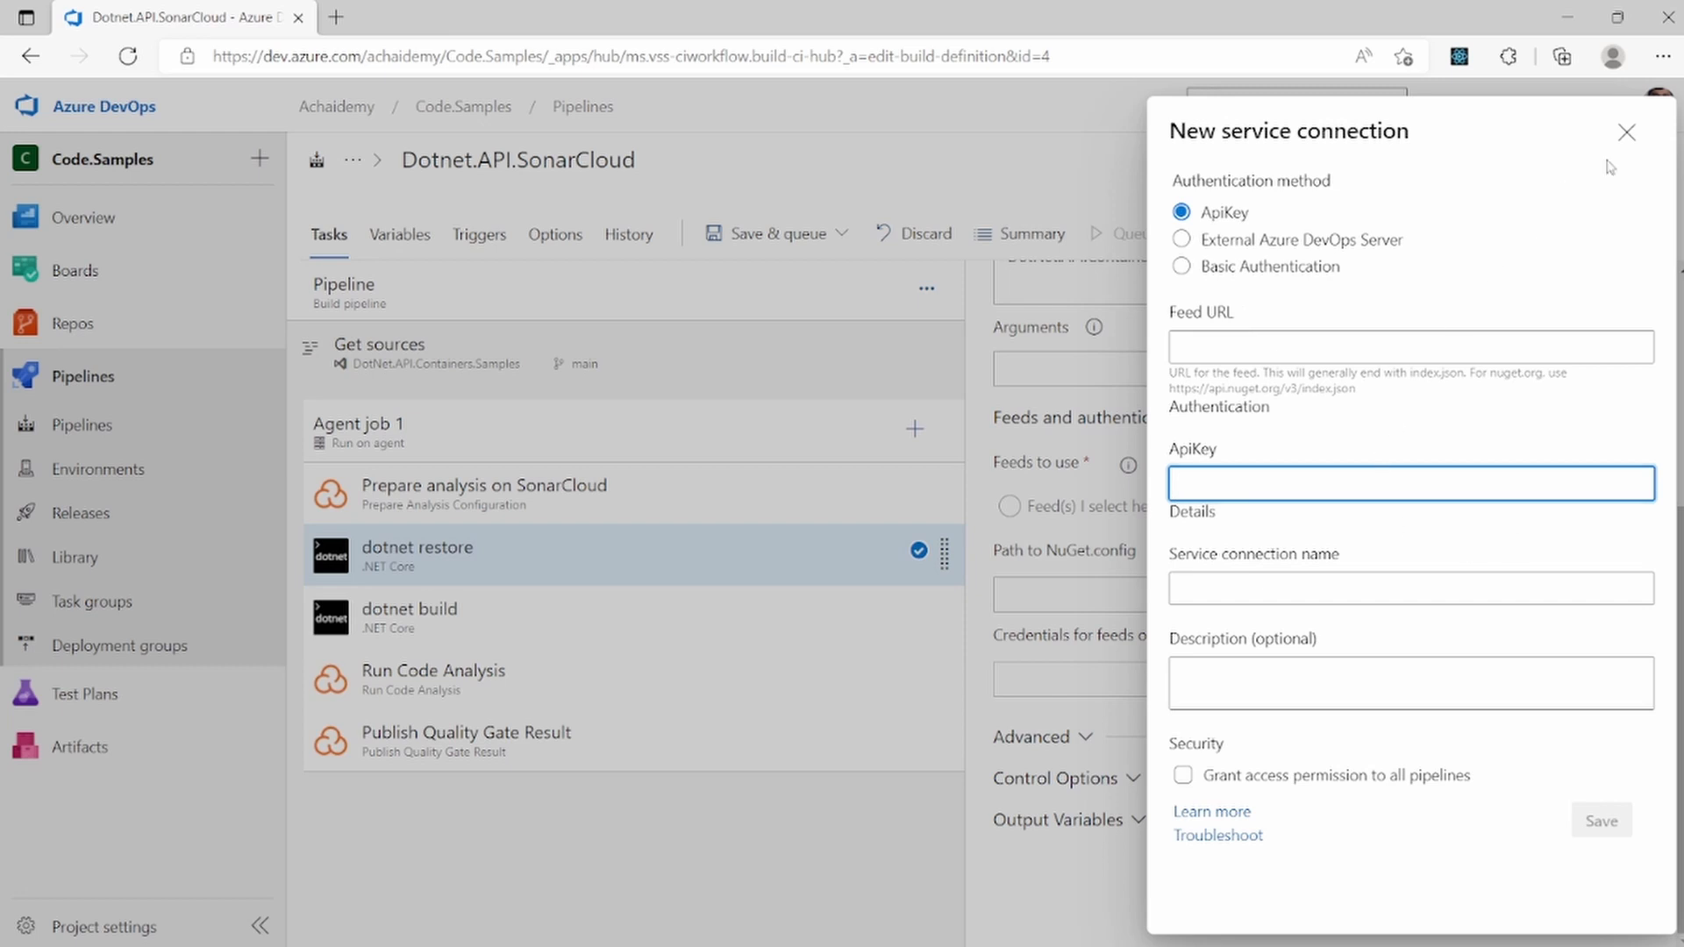
pyautogui.click(1626, 132)
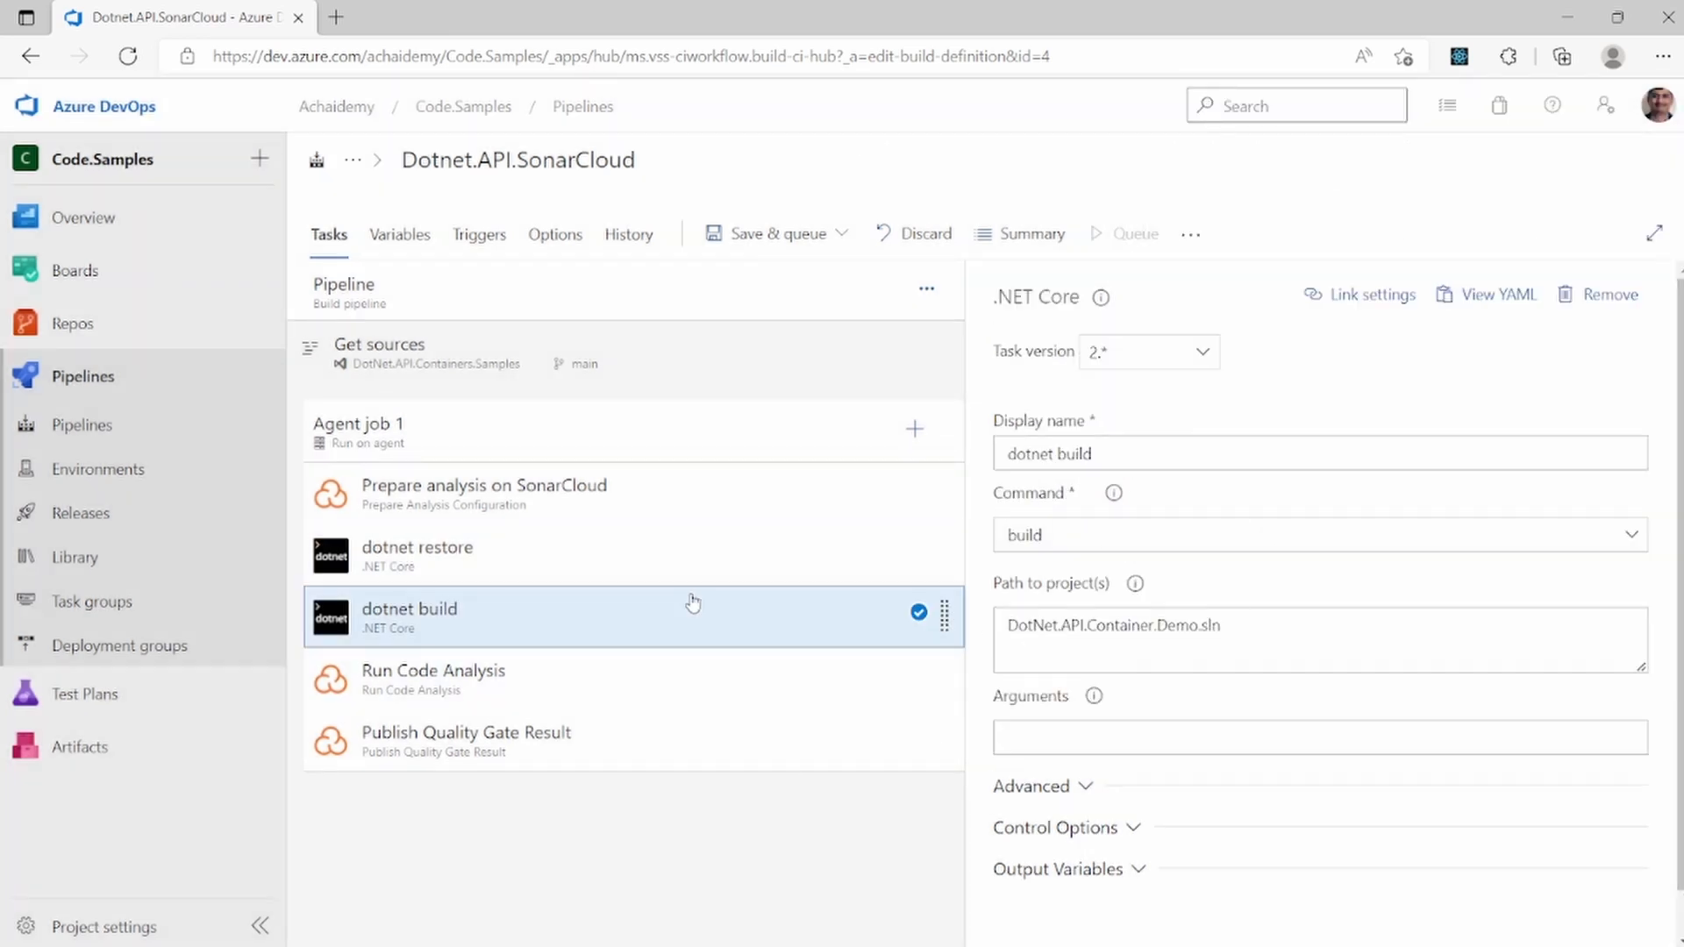
# Return to the dotnet restore task and select 'Feed(s) I select here' again
pyautogui.click(418, 556)
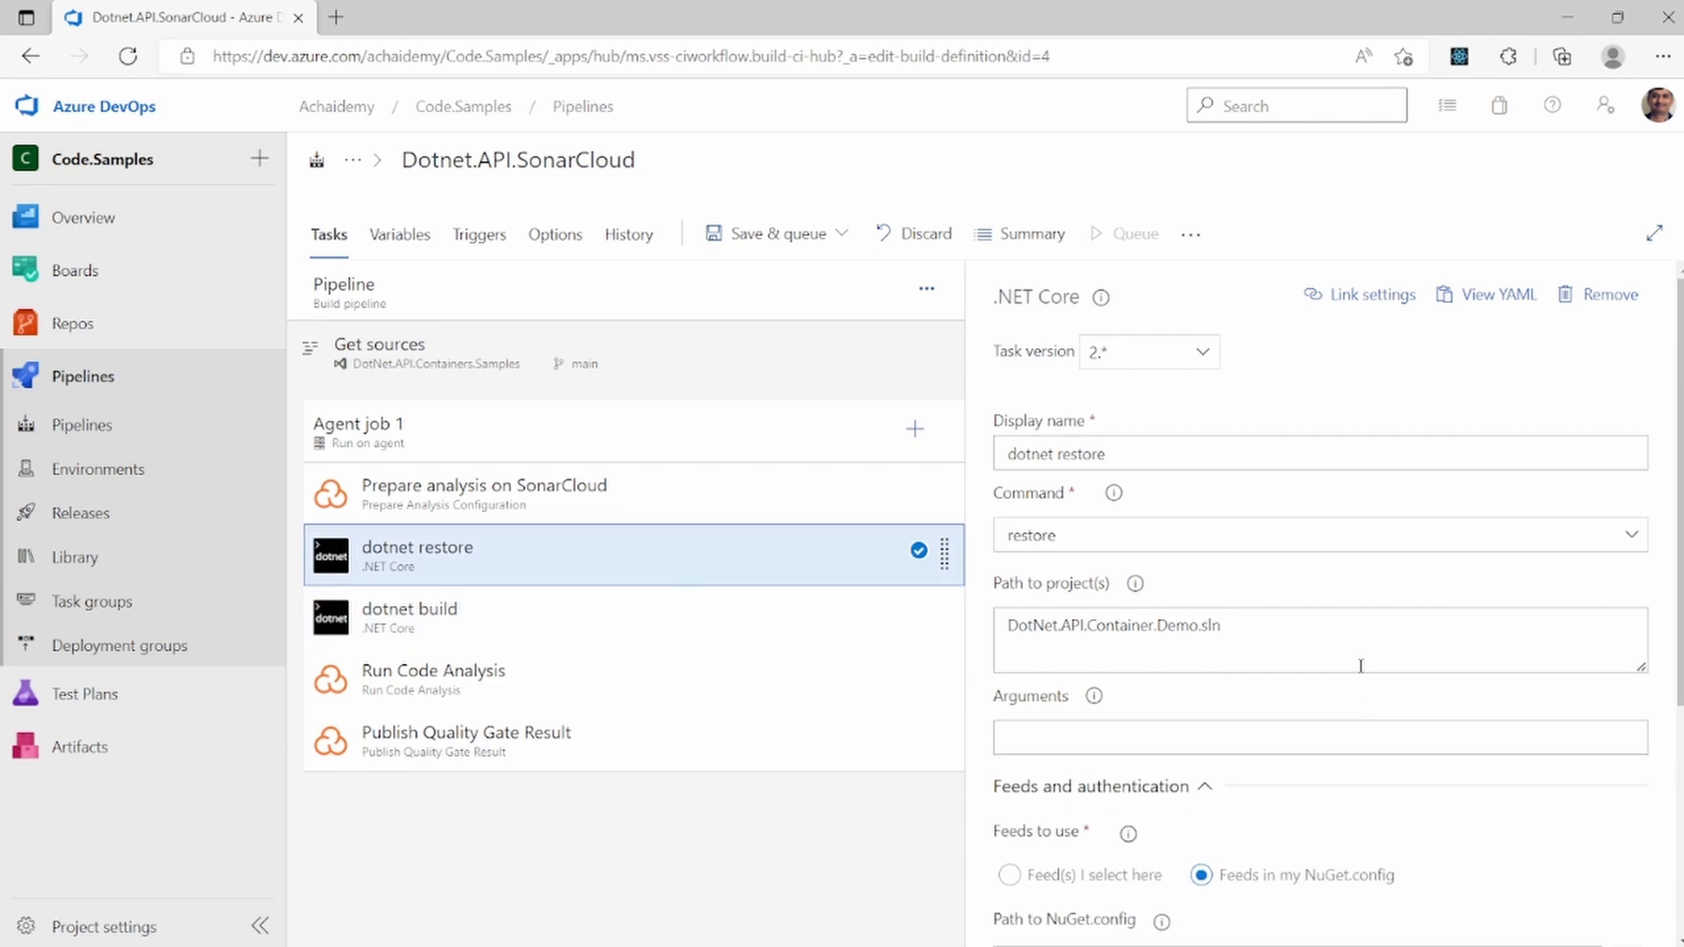
pyautogui.scroll(-3)
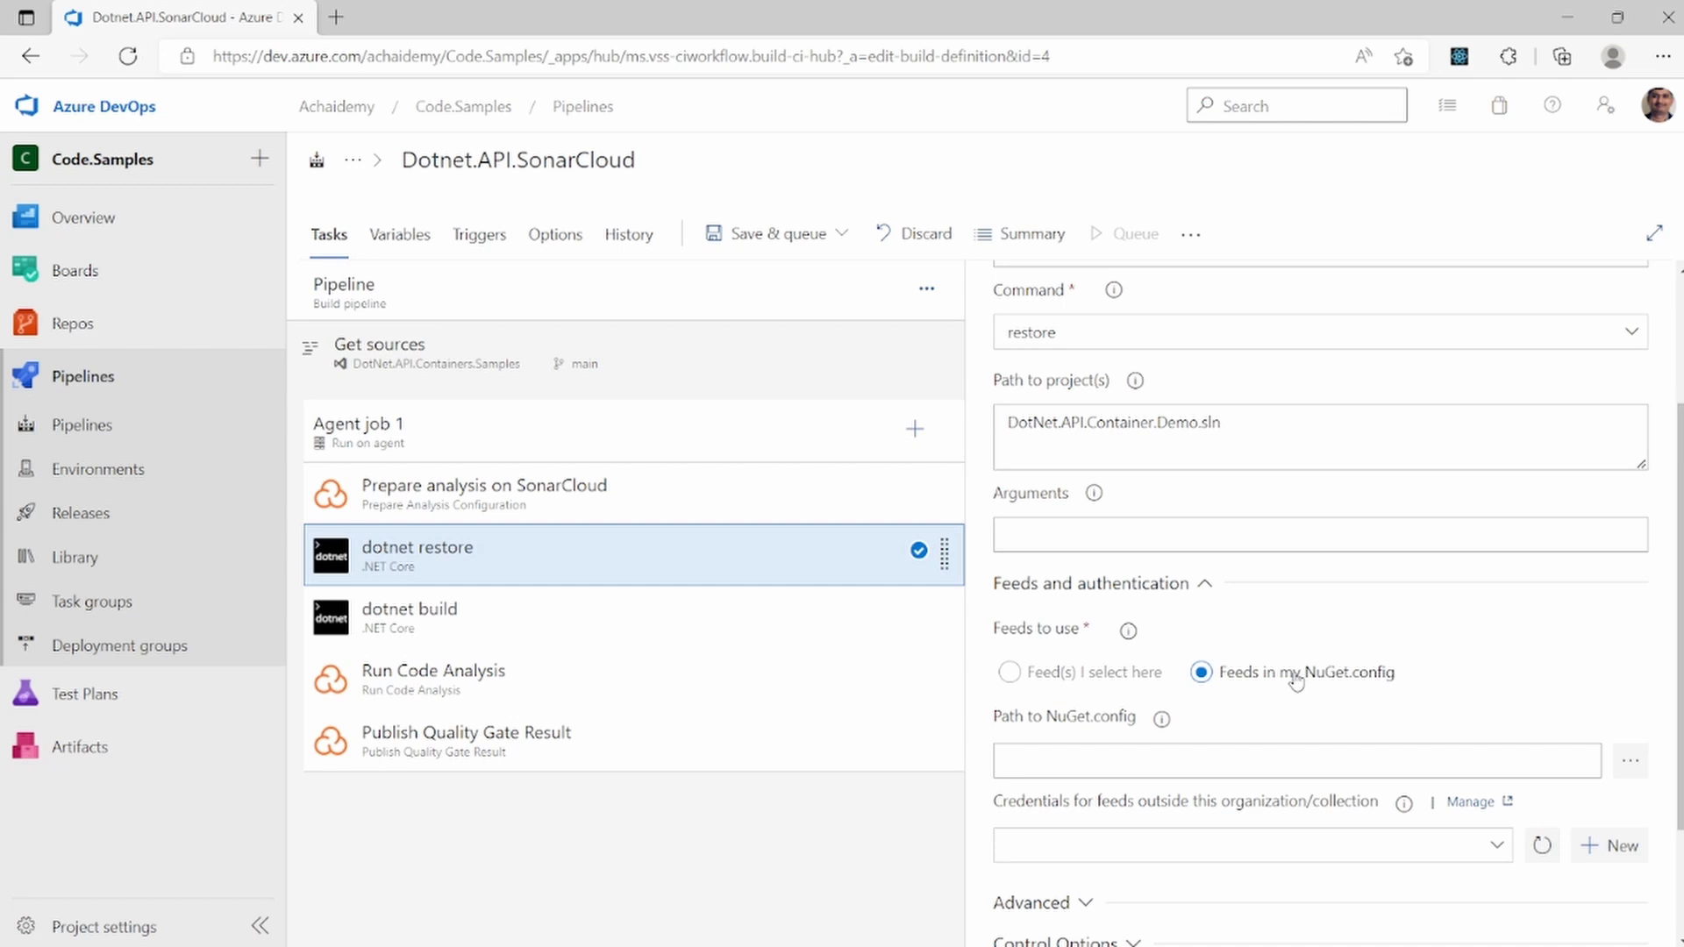
pyautogui.click(1010, 656)
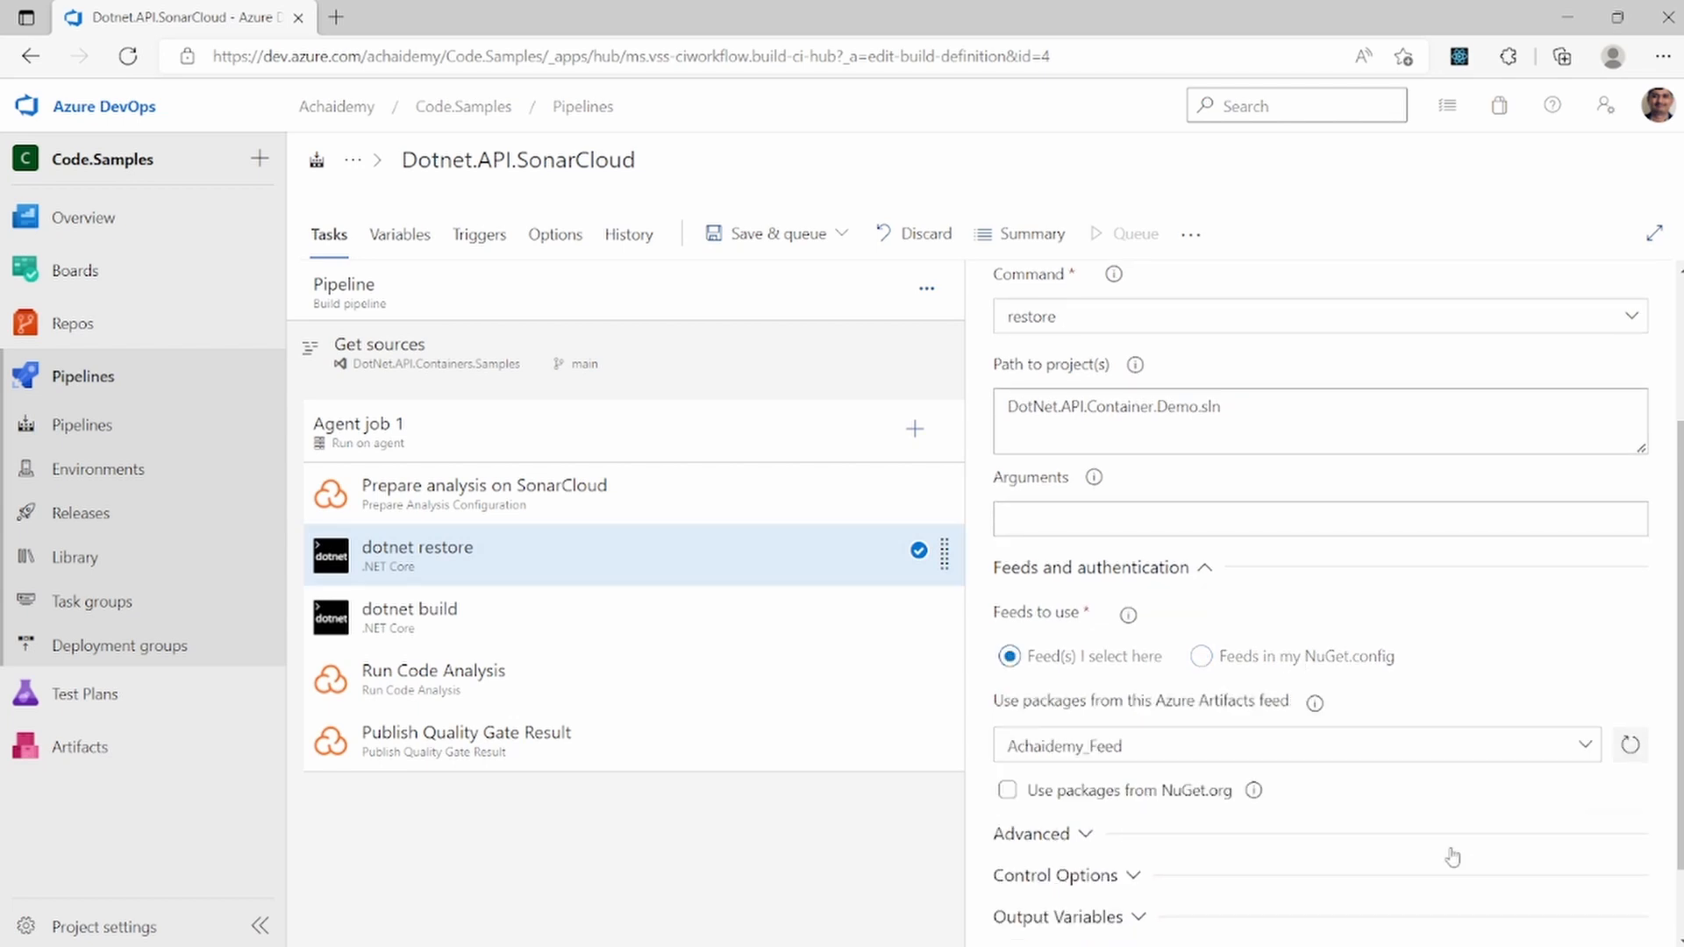